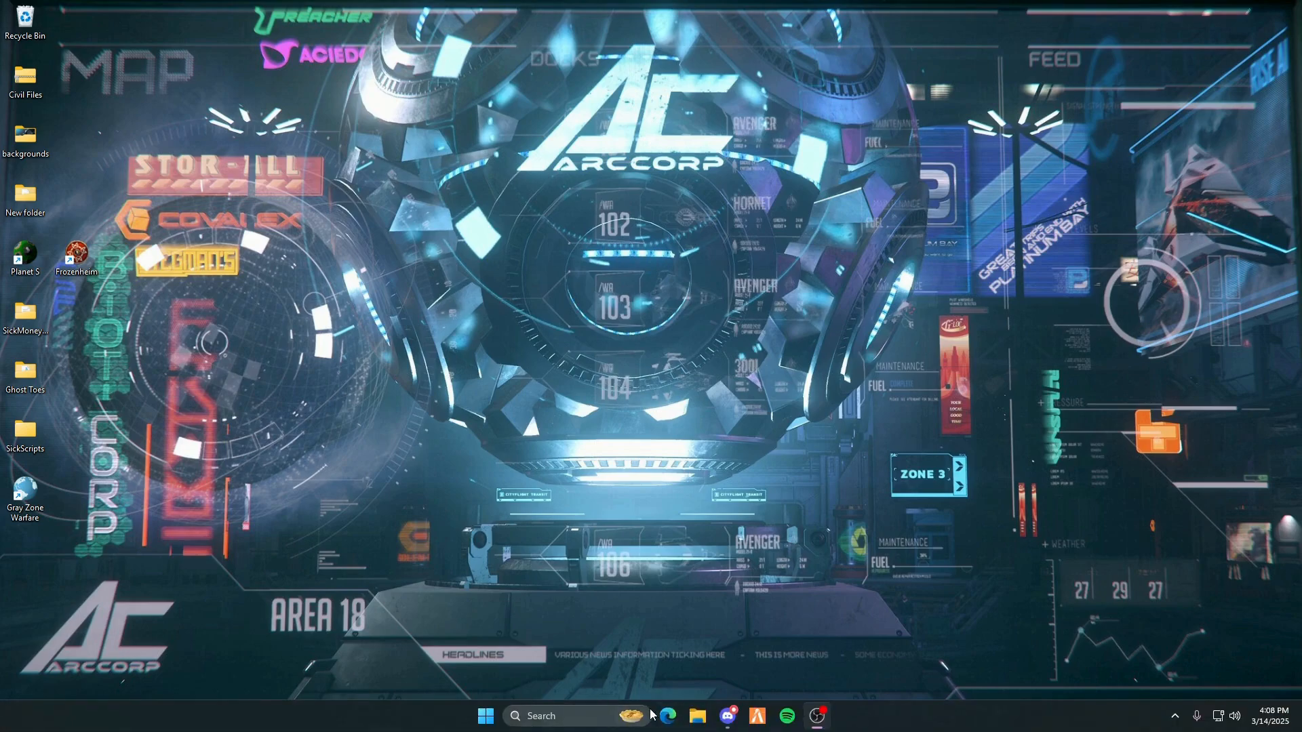
Step: Open the QuantV FiveM 2025-3-13 zip archive from Downloads in File Explorer
left_click(696, 716)
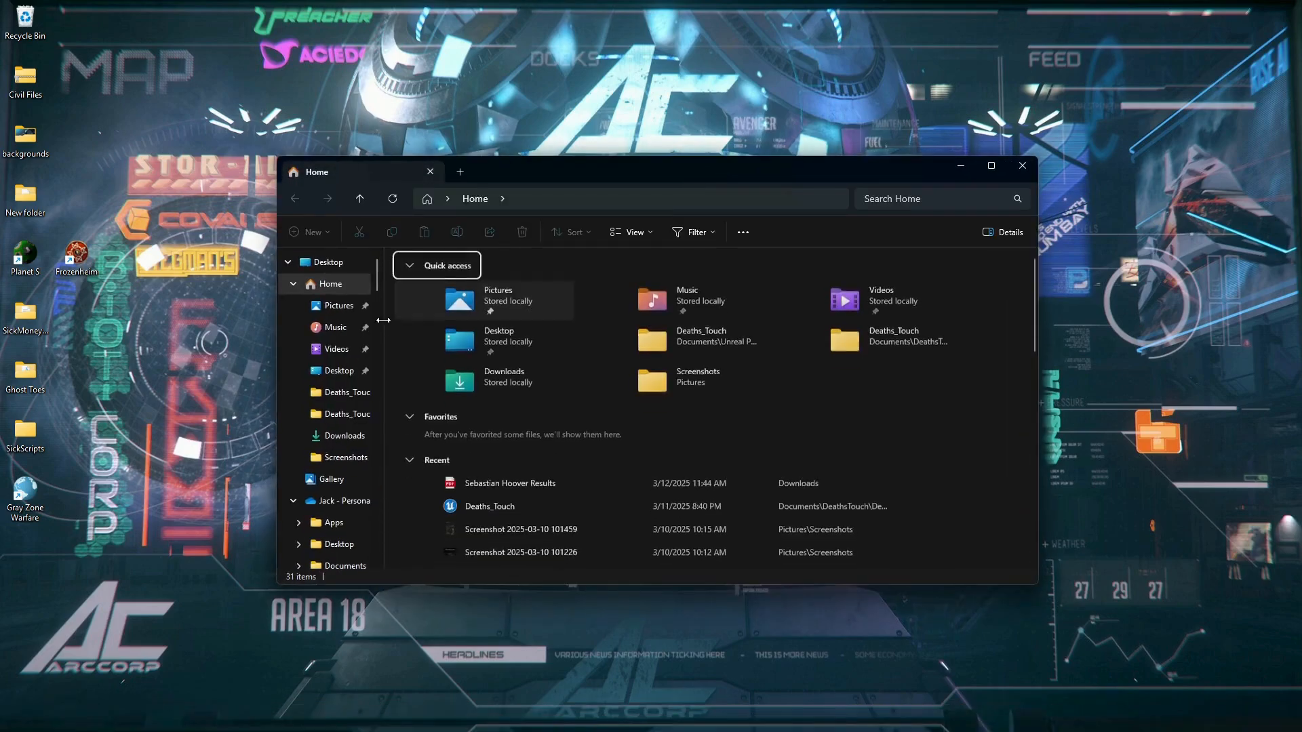
left_click(341, 436)
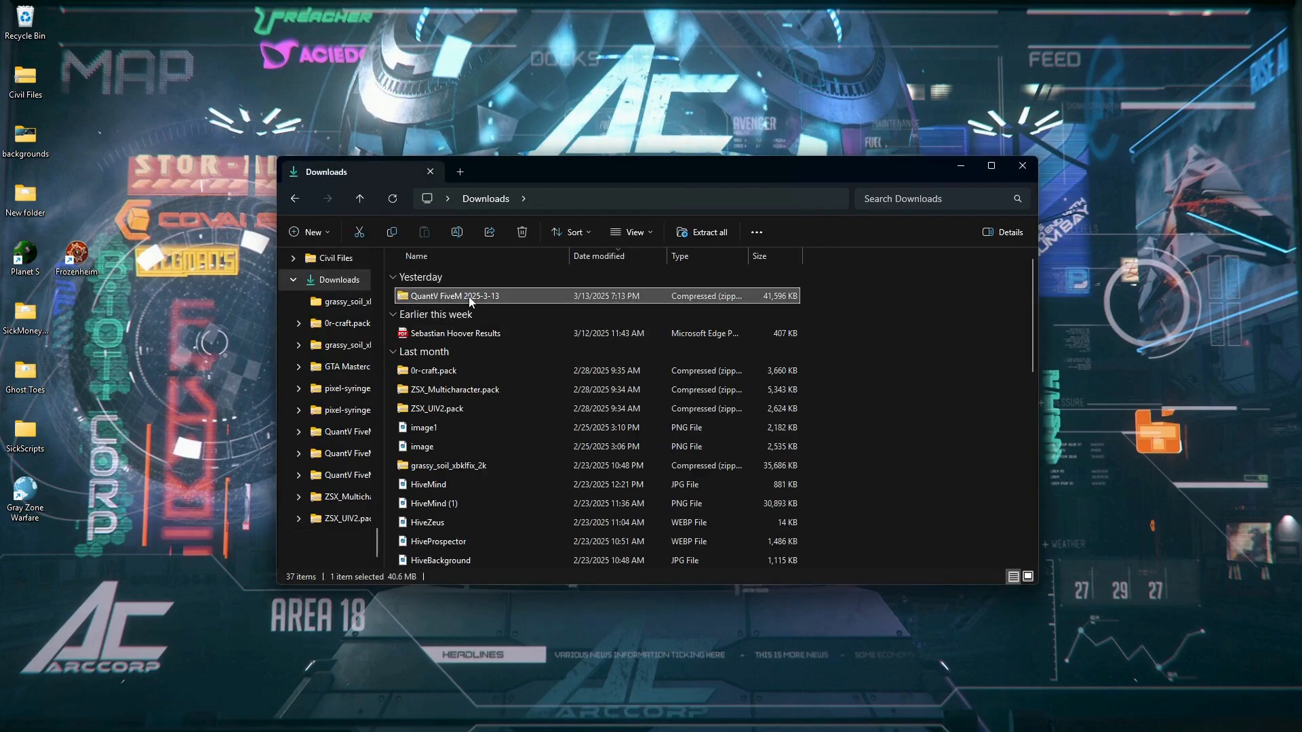
double_click(455, 296)
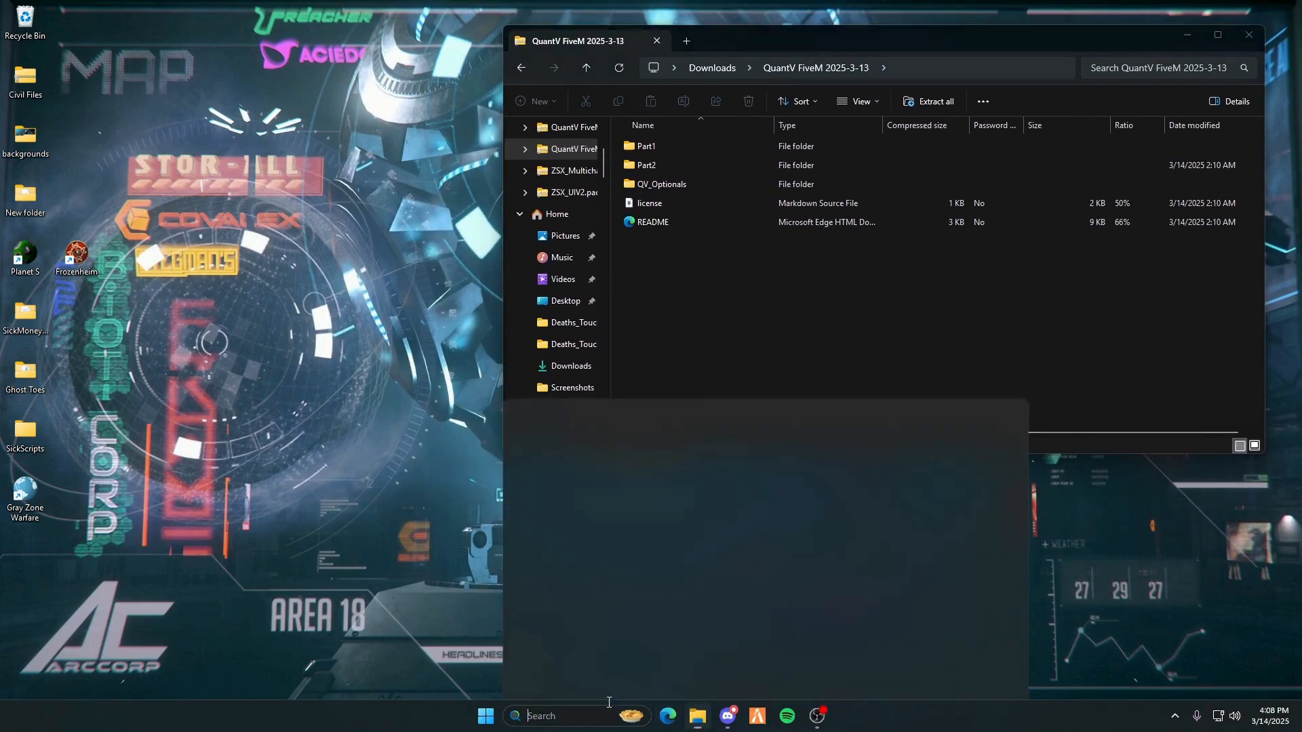
Step: Search FiveM in Start and follow Open file location twice to reach its AppData Local install folder
type("fiveM")
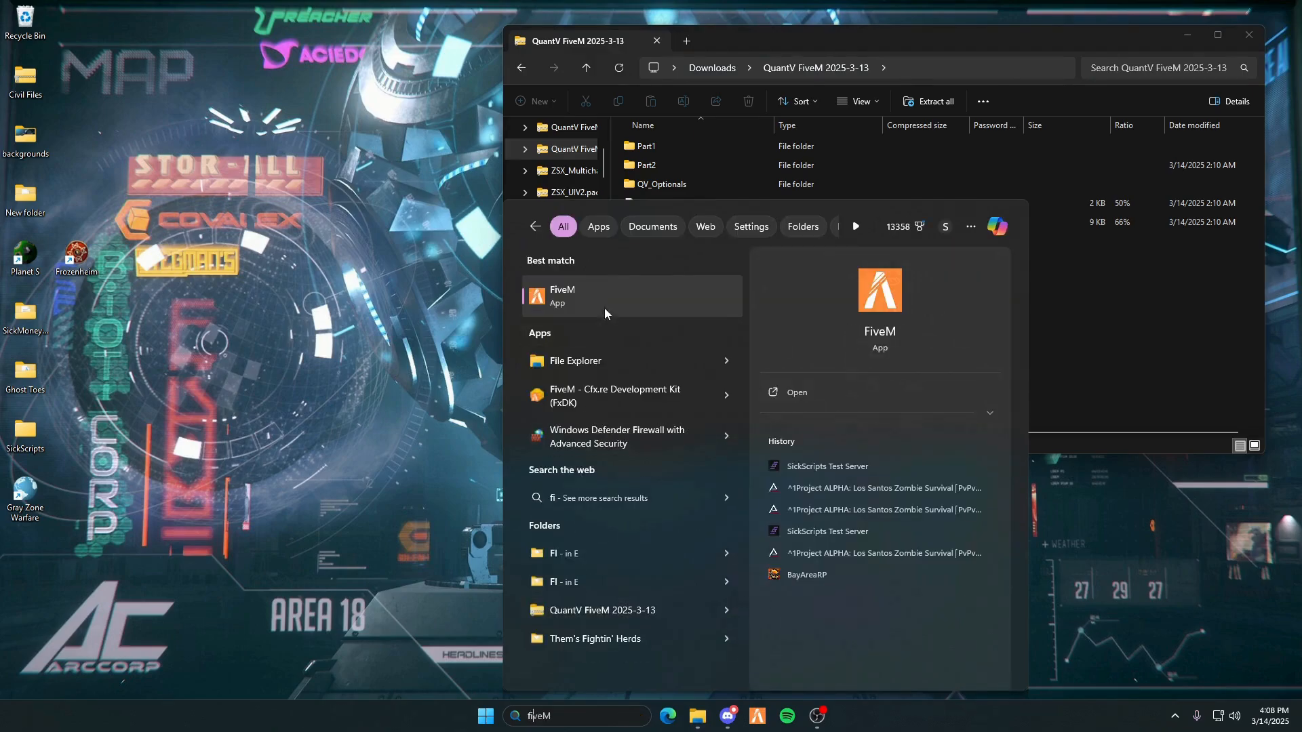
right_click(562, 296)
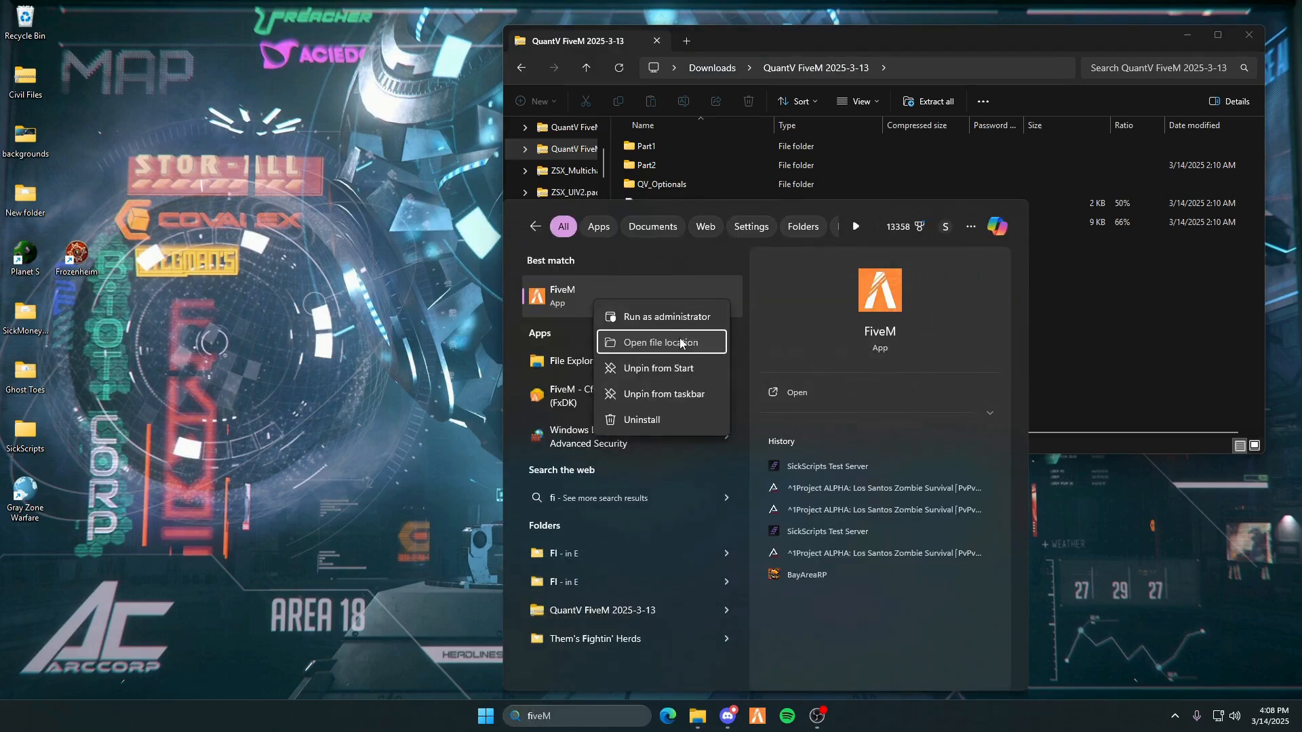
left_click(661, 341)
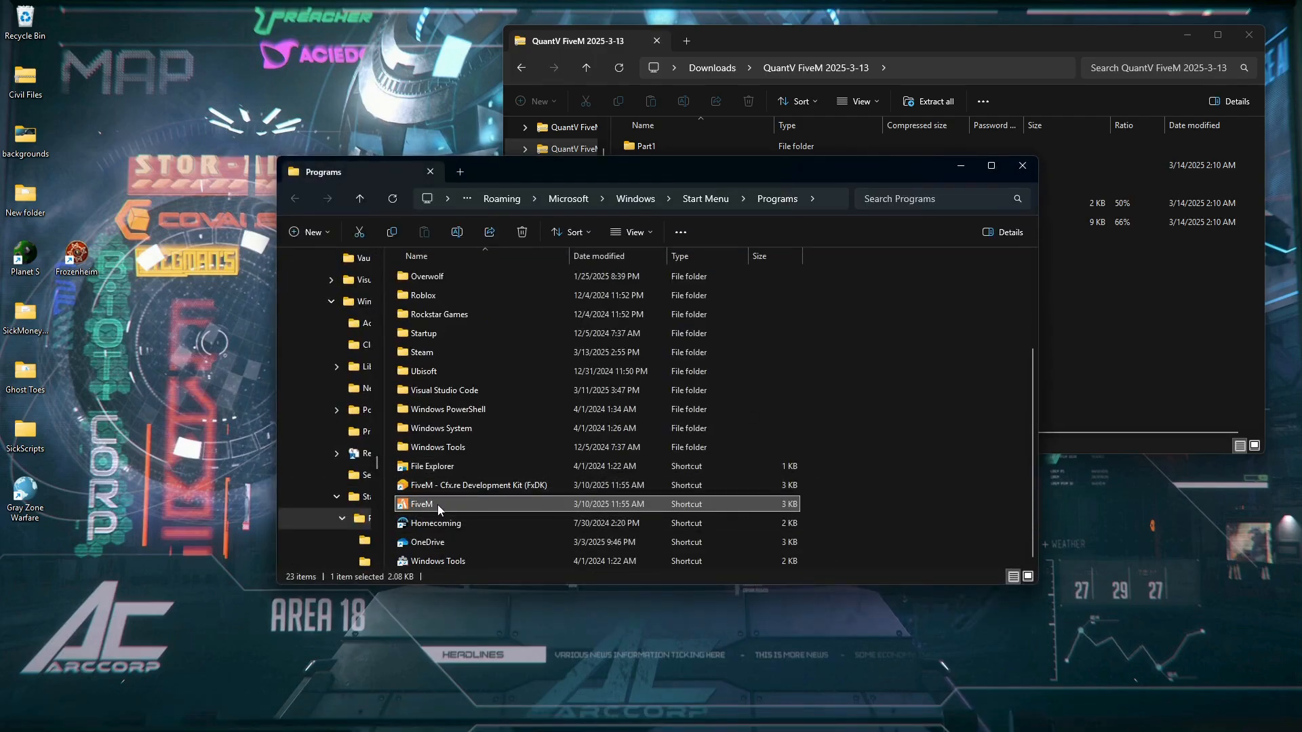
right_click(421, 504)
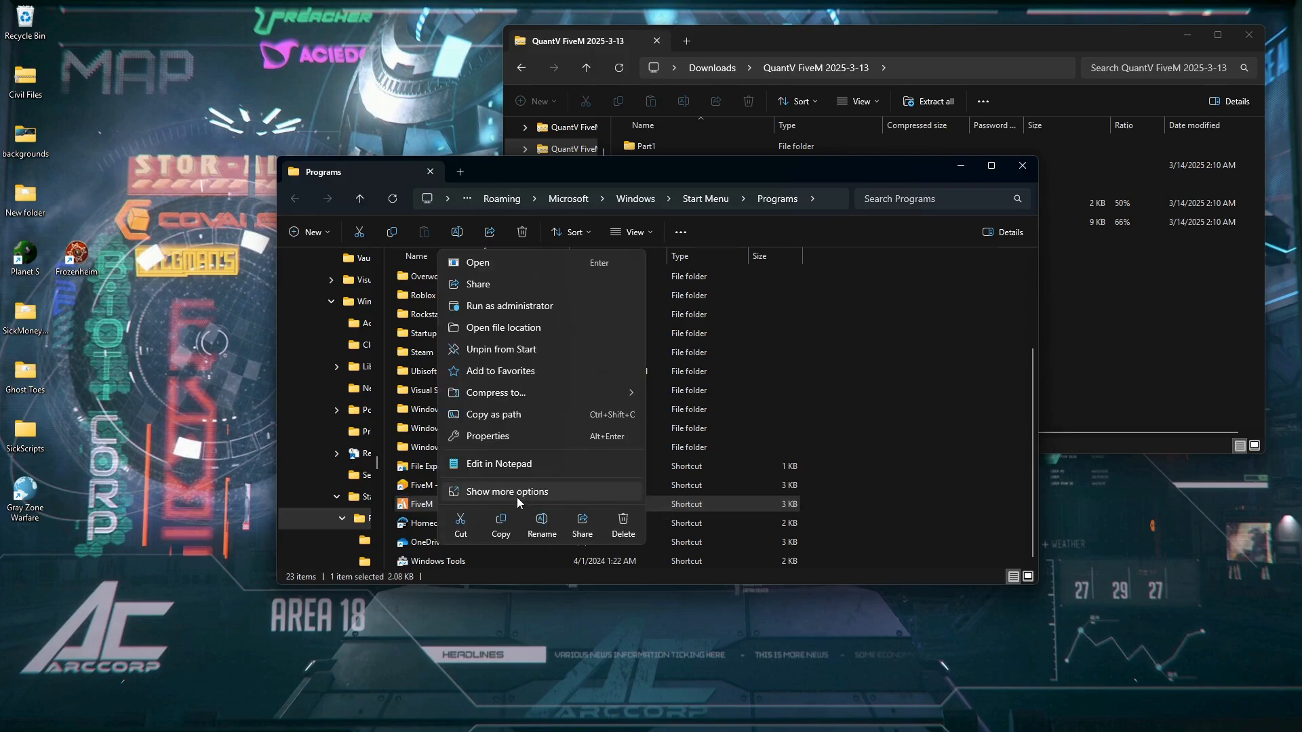
left_click(504, 327)
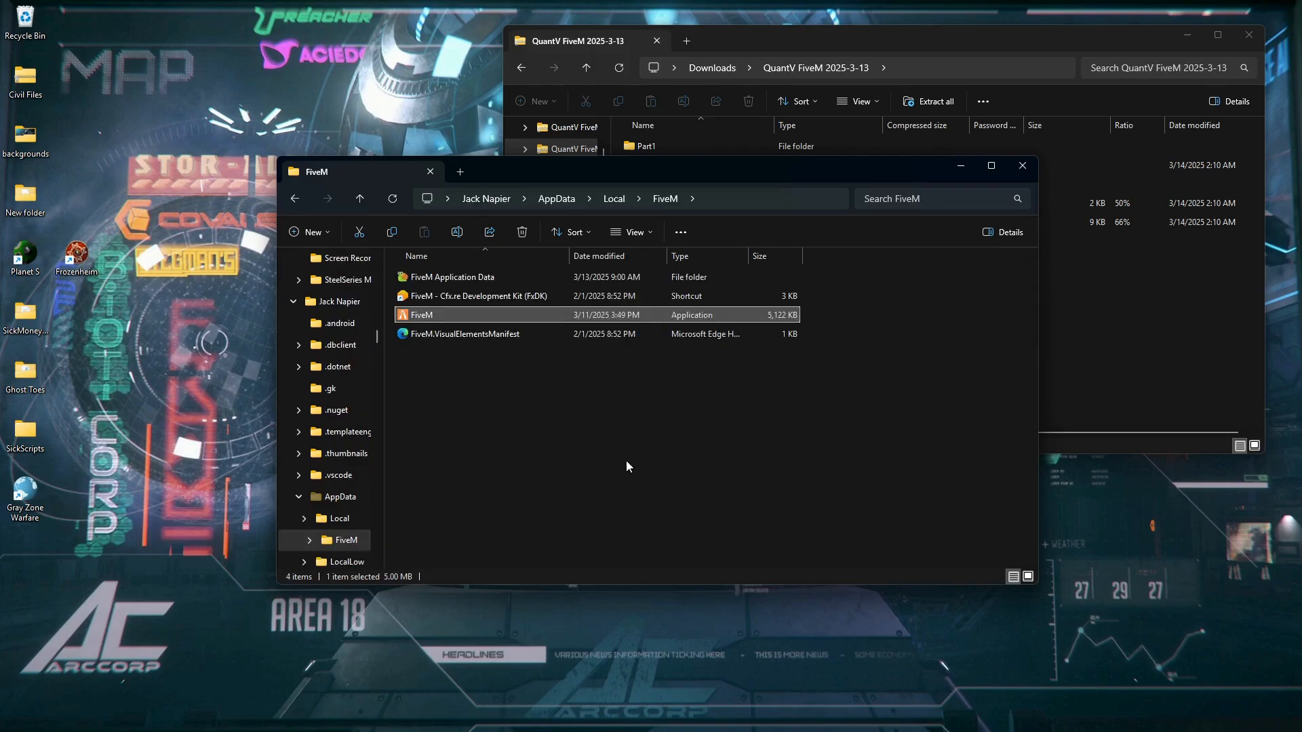
mouse_move(448, 276)
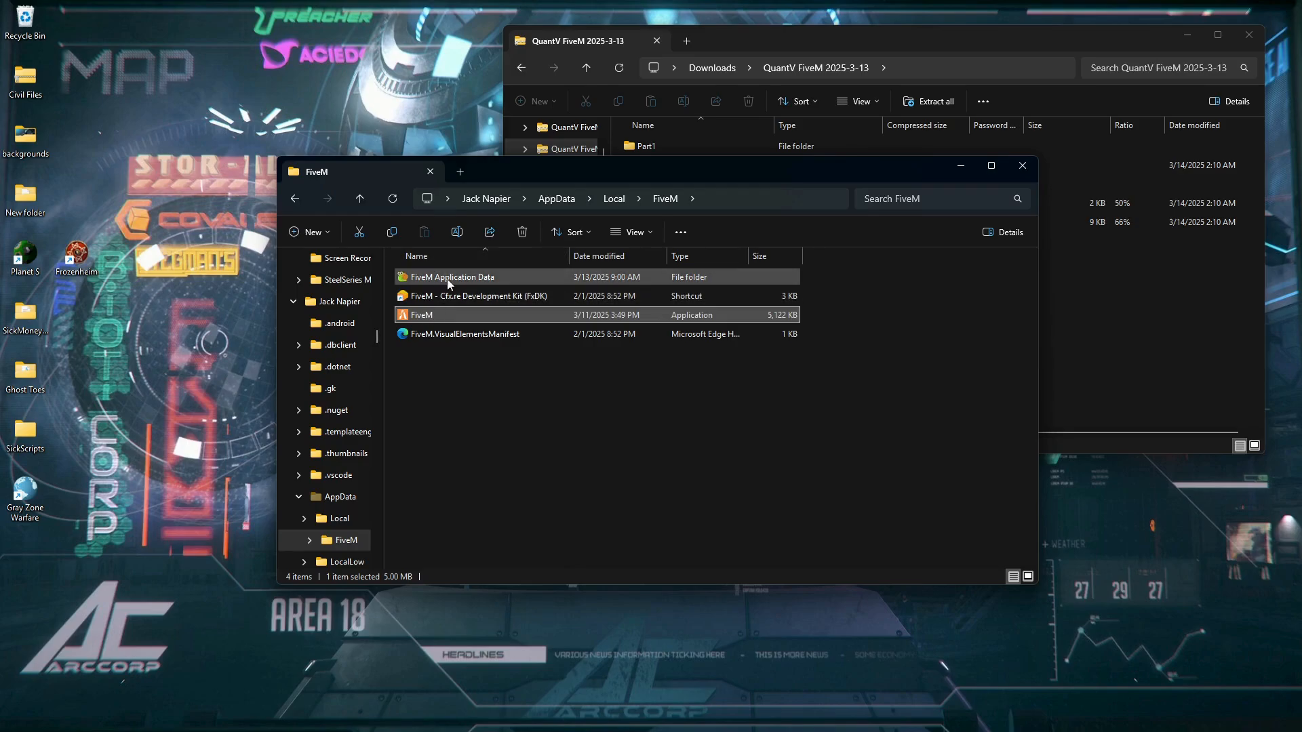
Step: Open FiveM Application Data, select mods and plugins, and focus the QuantV archive window
double_click(452, 277)
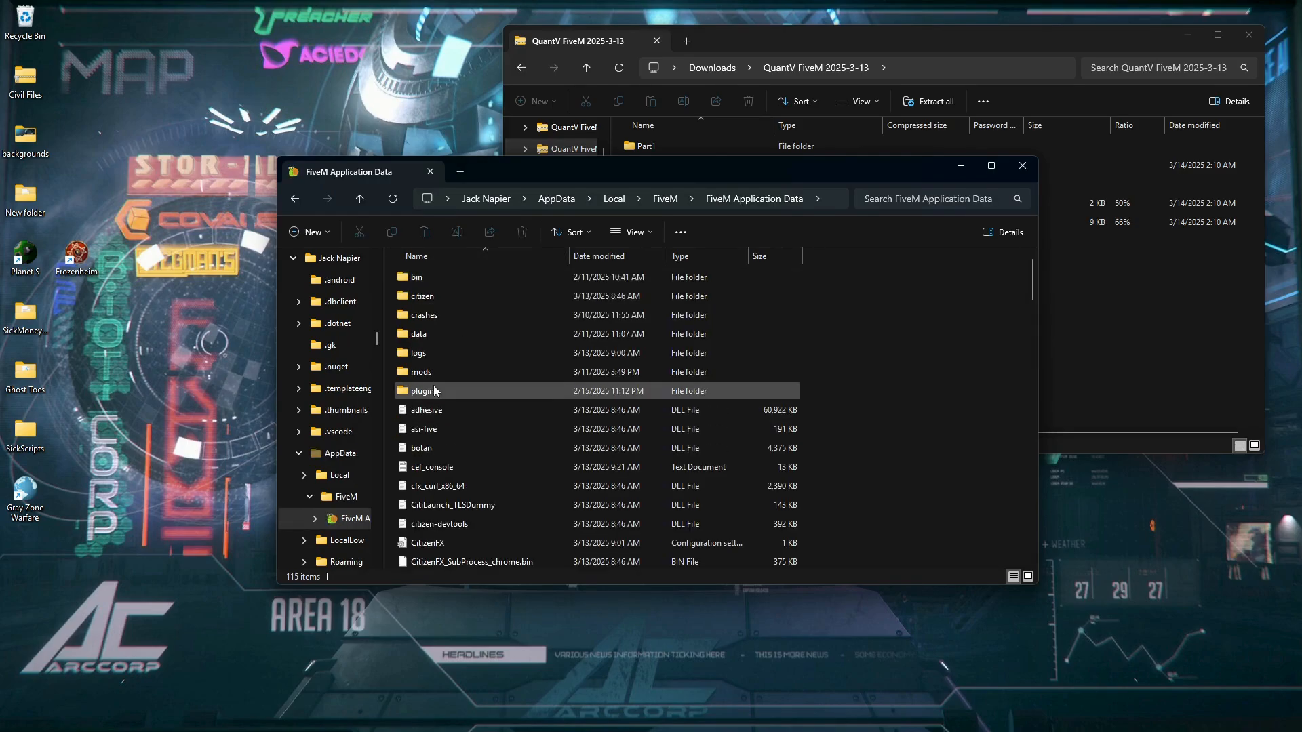
left_click(418, 352)
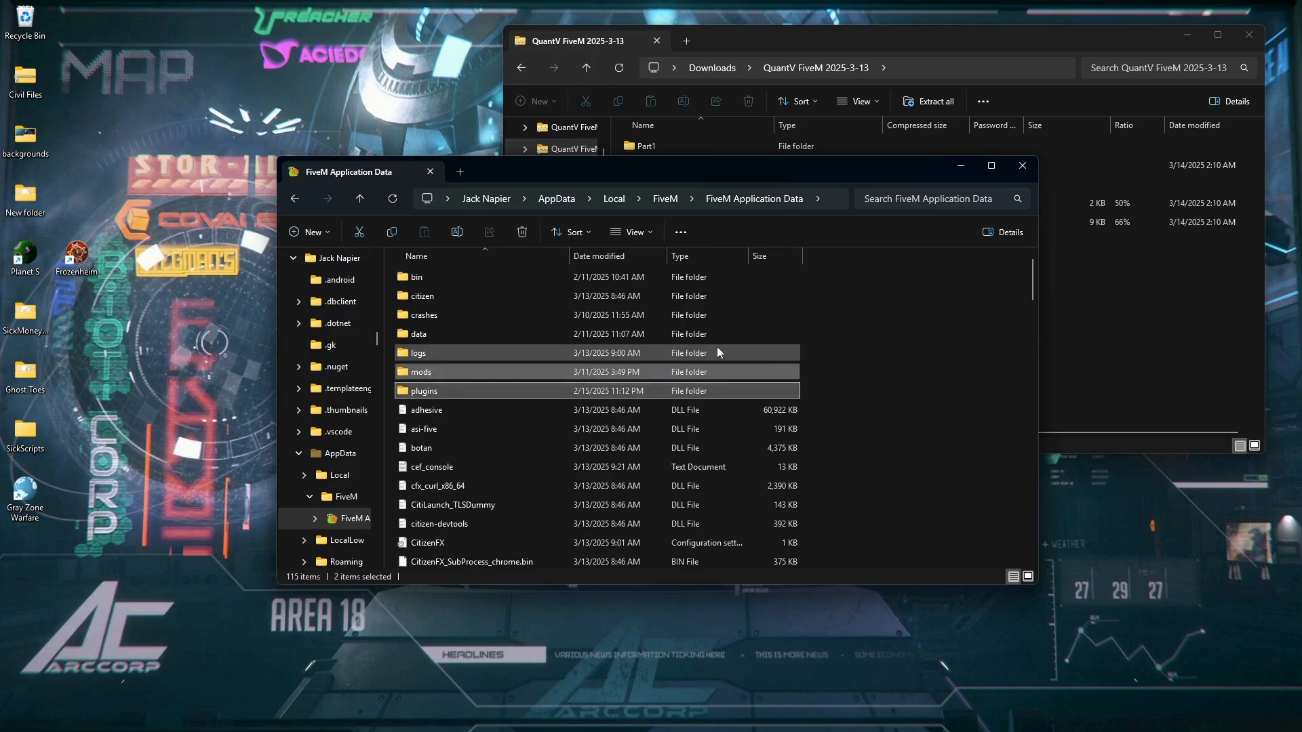
mouse_move(1059, 260)
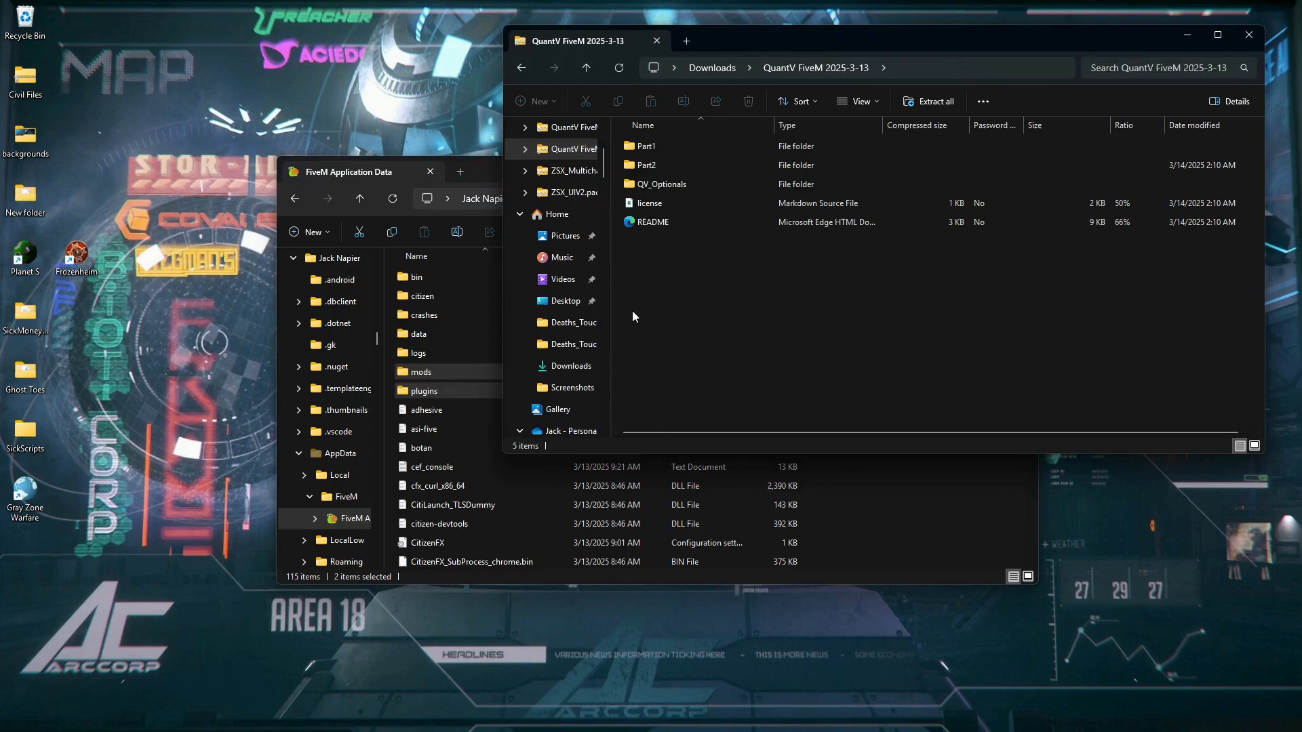
mouse_move(717, 342)
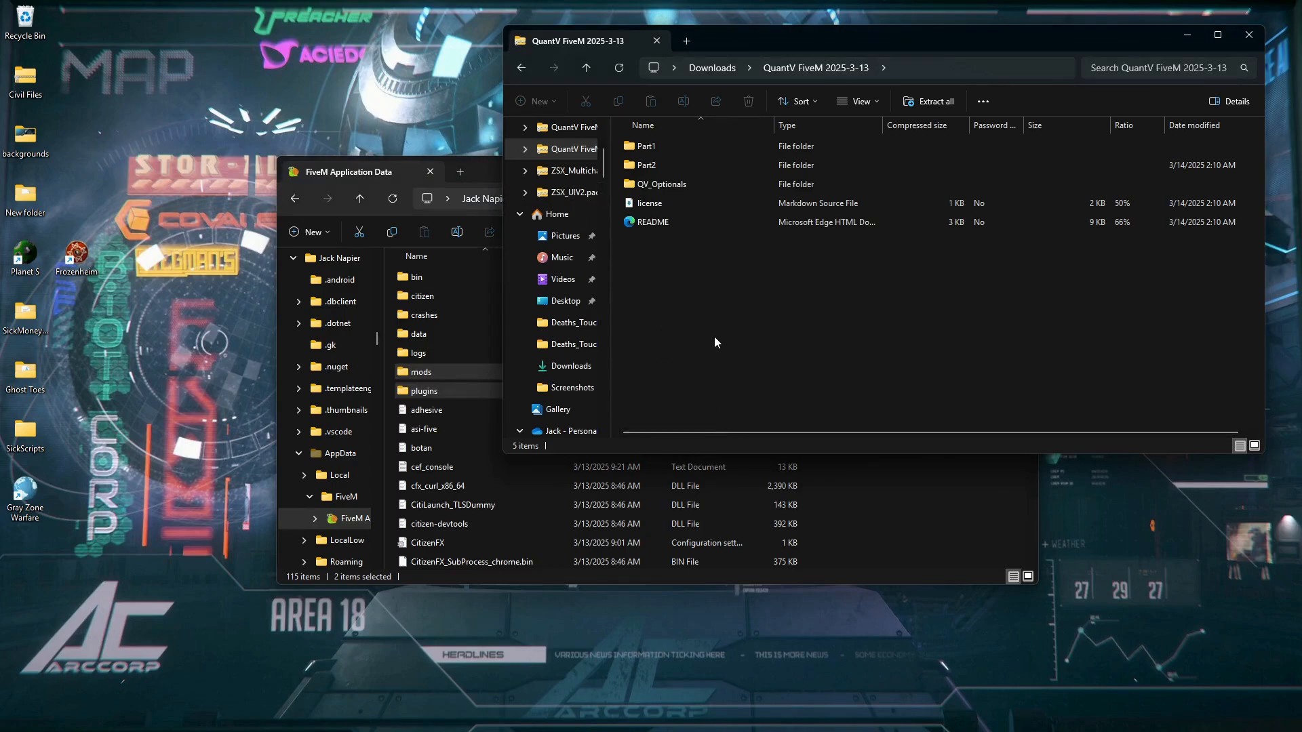
left_click(645, 146)
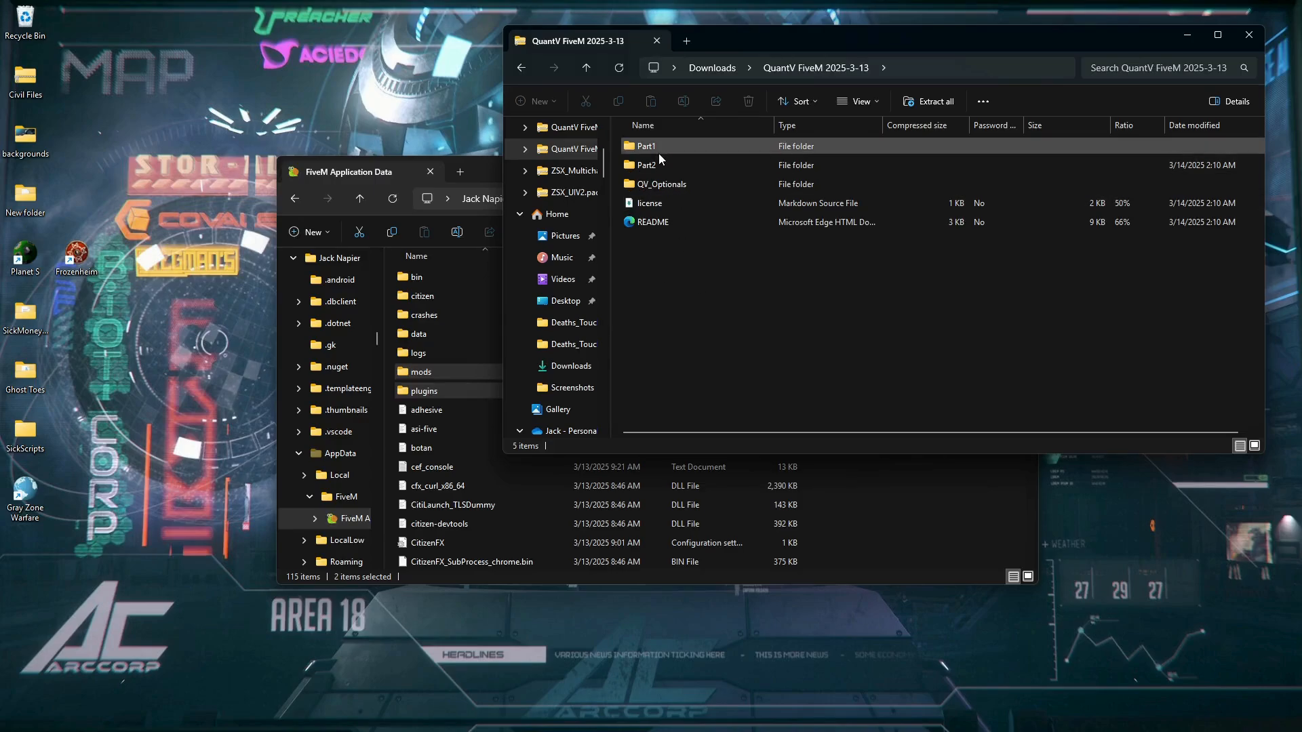
Step: Browse the archive's Part1 > FiveM.app > plugins folder, then open FiveM Application Data's plugins folder
double_click(646, 147)
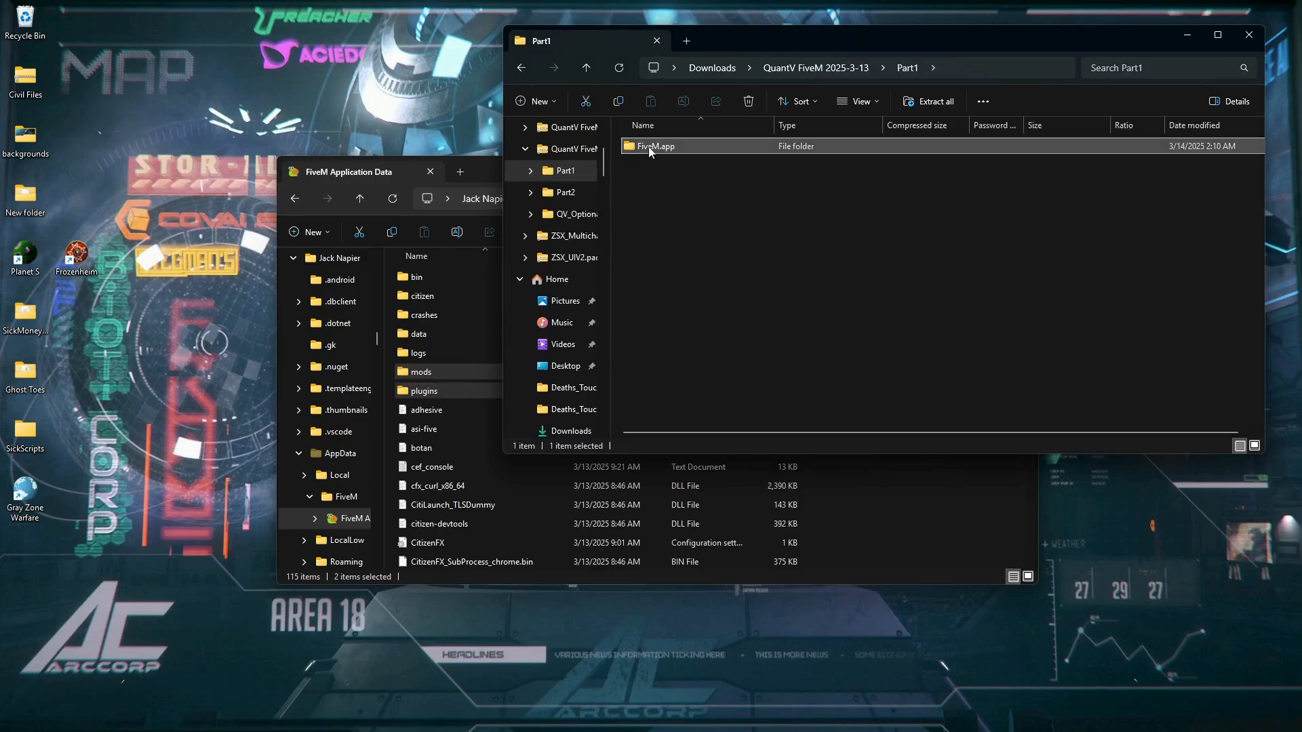
double_click(655, 147)
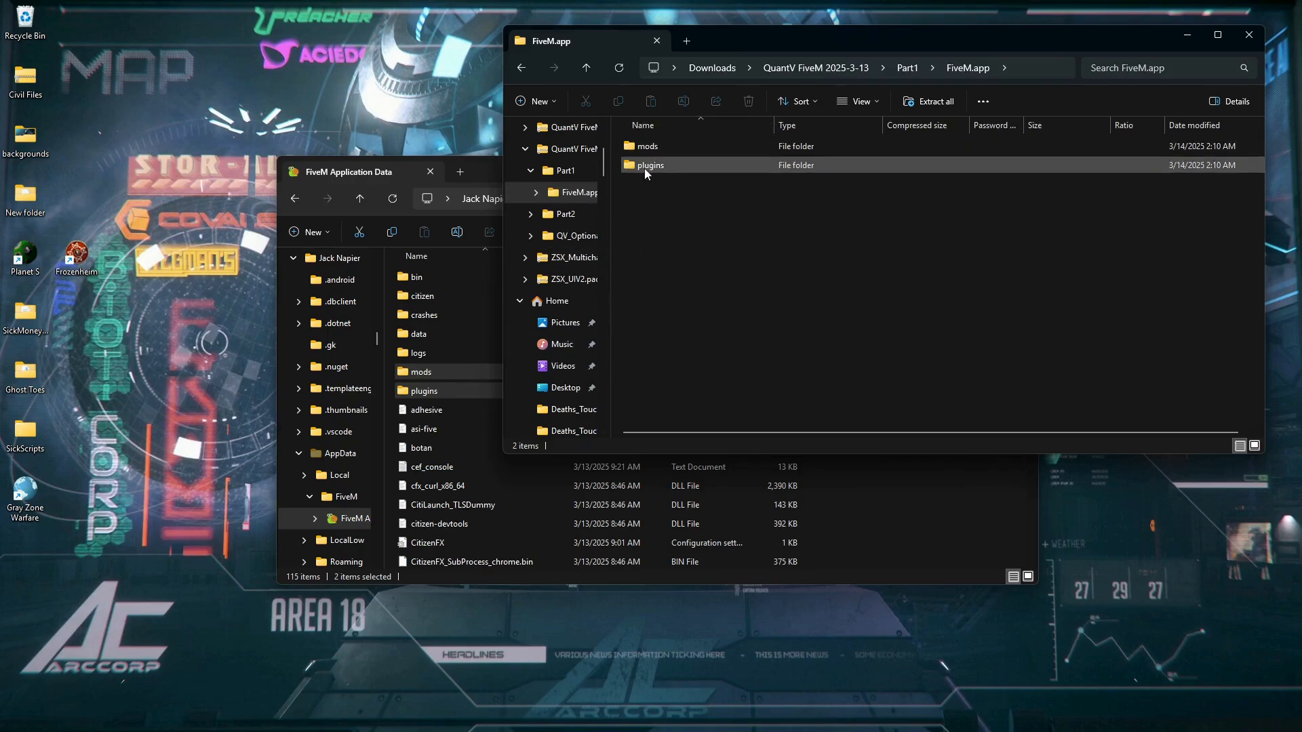
double_click(646, 146)
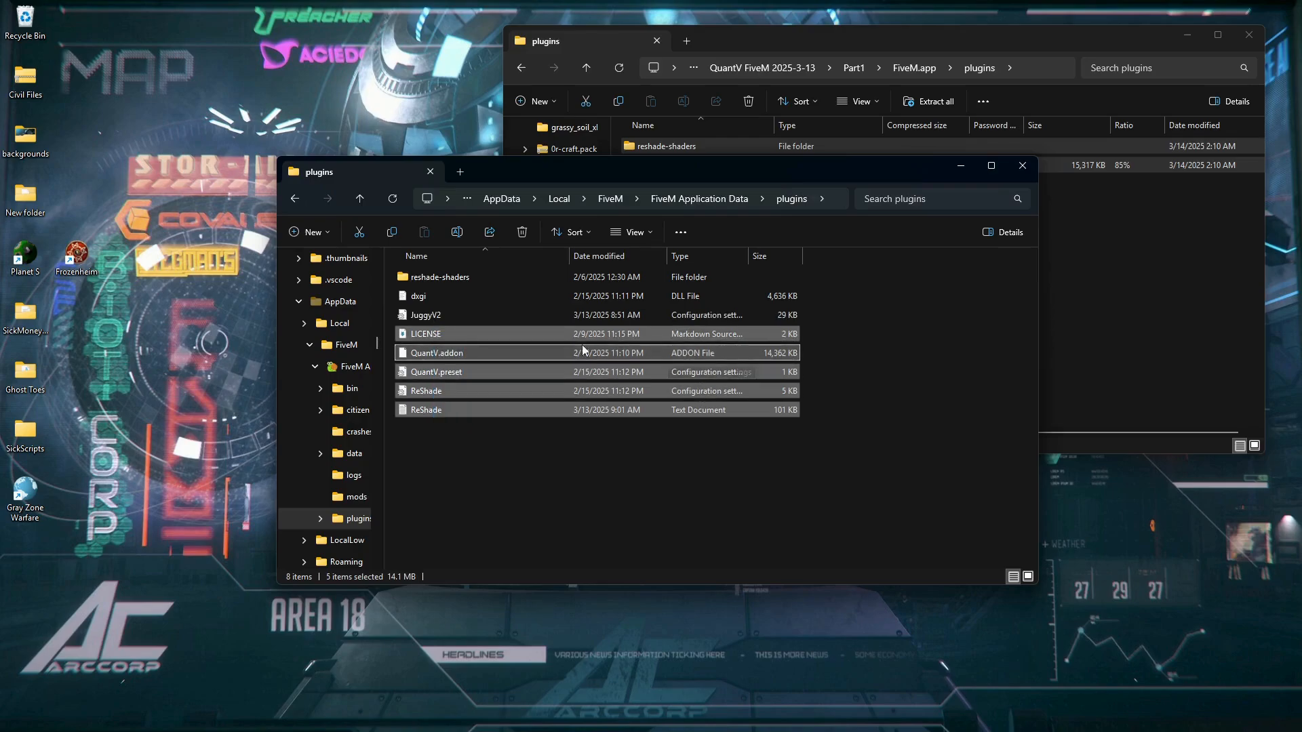
left_click(1106, 284)
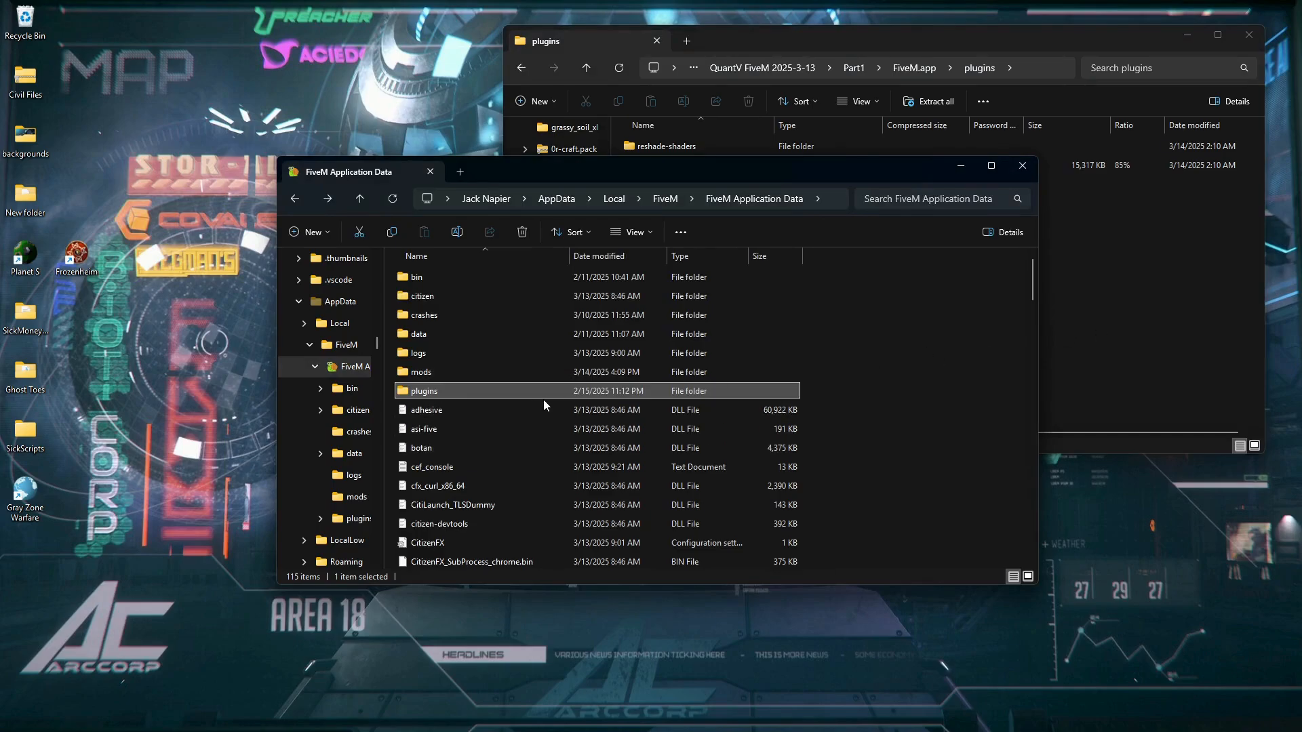
double_click(423, 391)
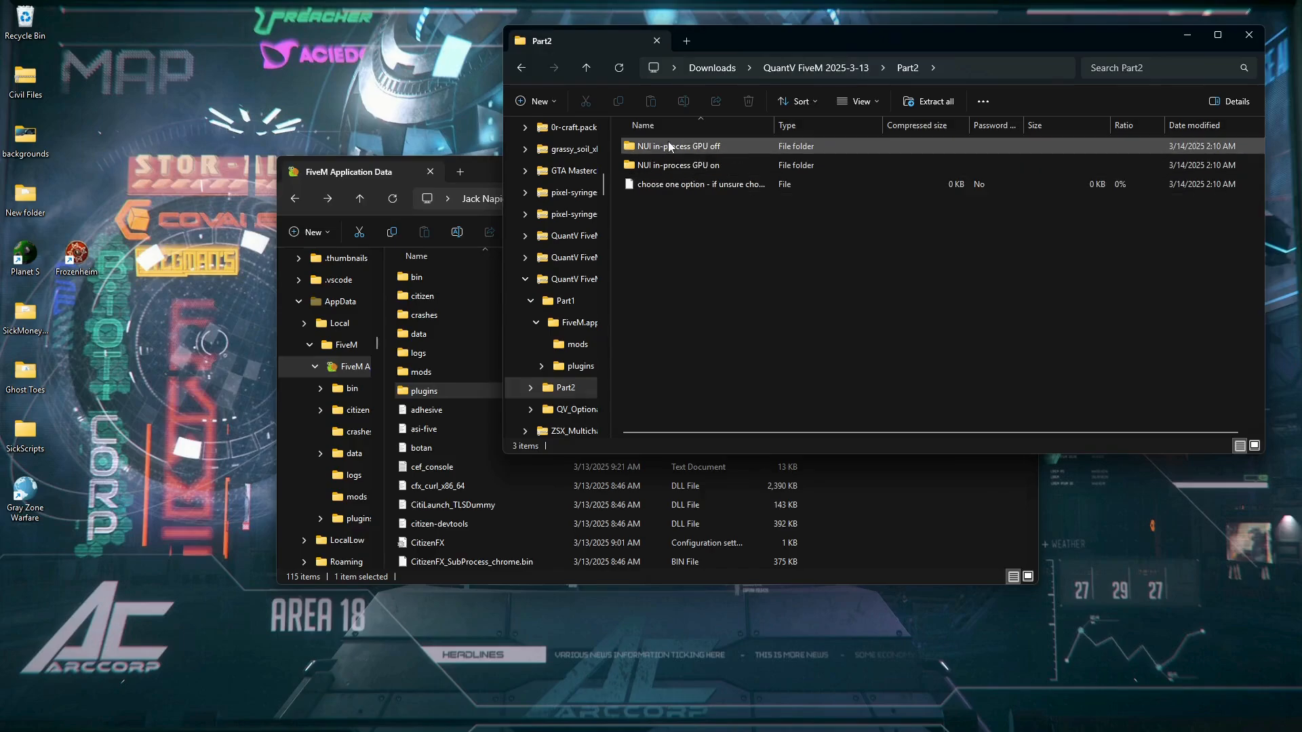
Step: Read Part2's GPU-option instruction file by widening the Name column, and open a FiveM Application Data subfolder
left_click(697, 184)
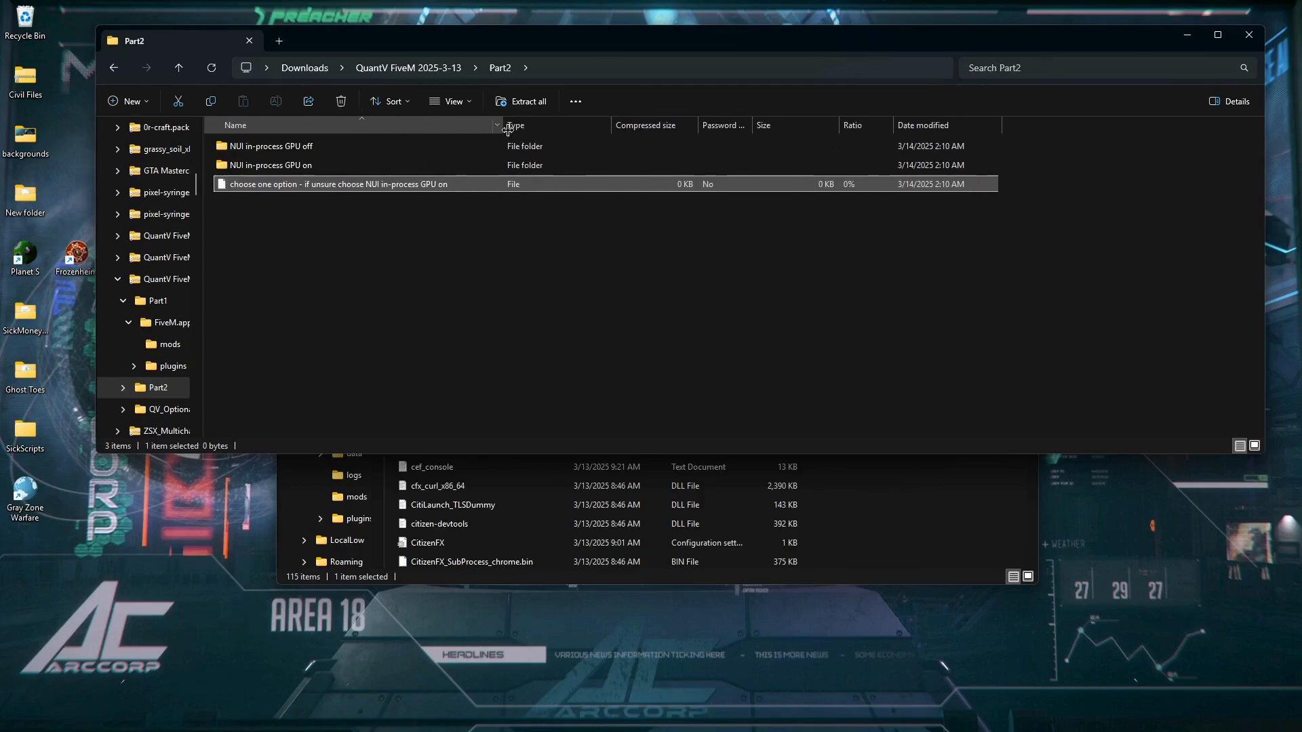
left_click_drag(498, 125, 452, 124)
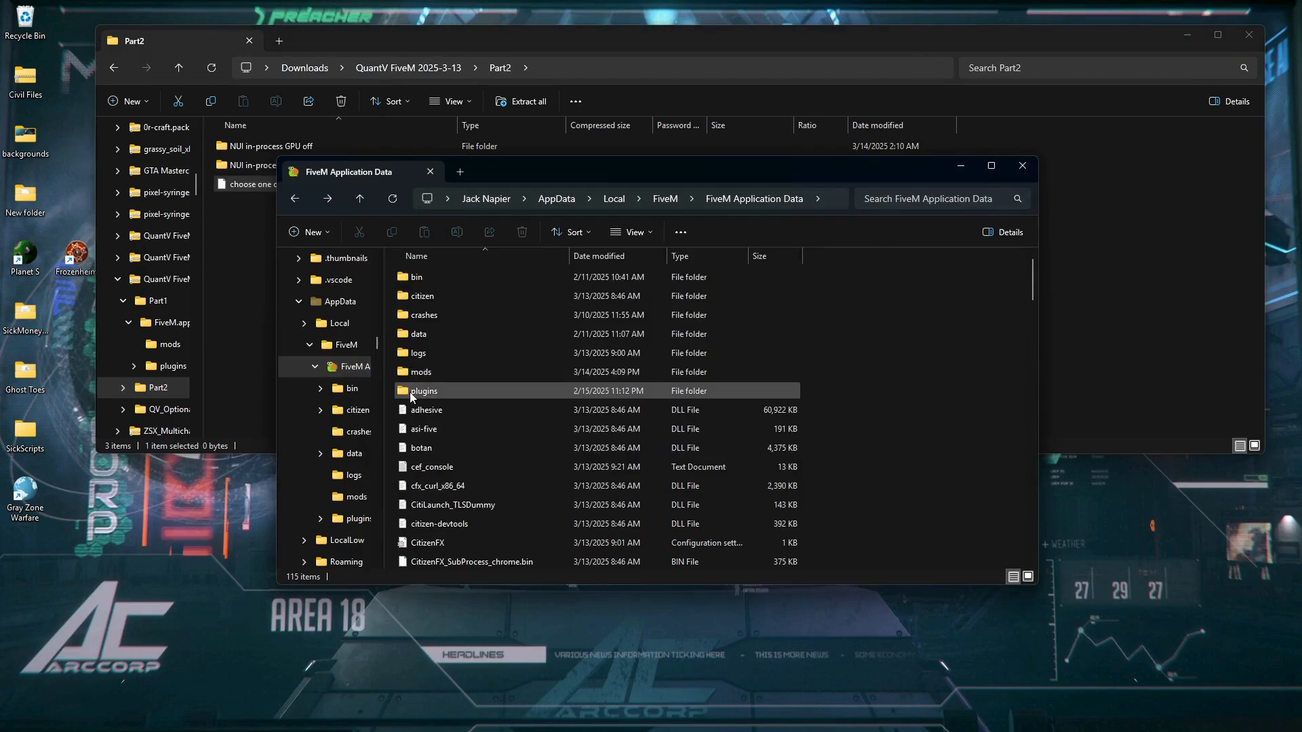
double_click(423, 390)
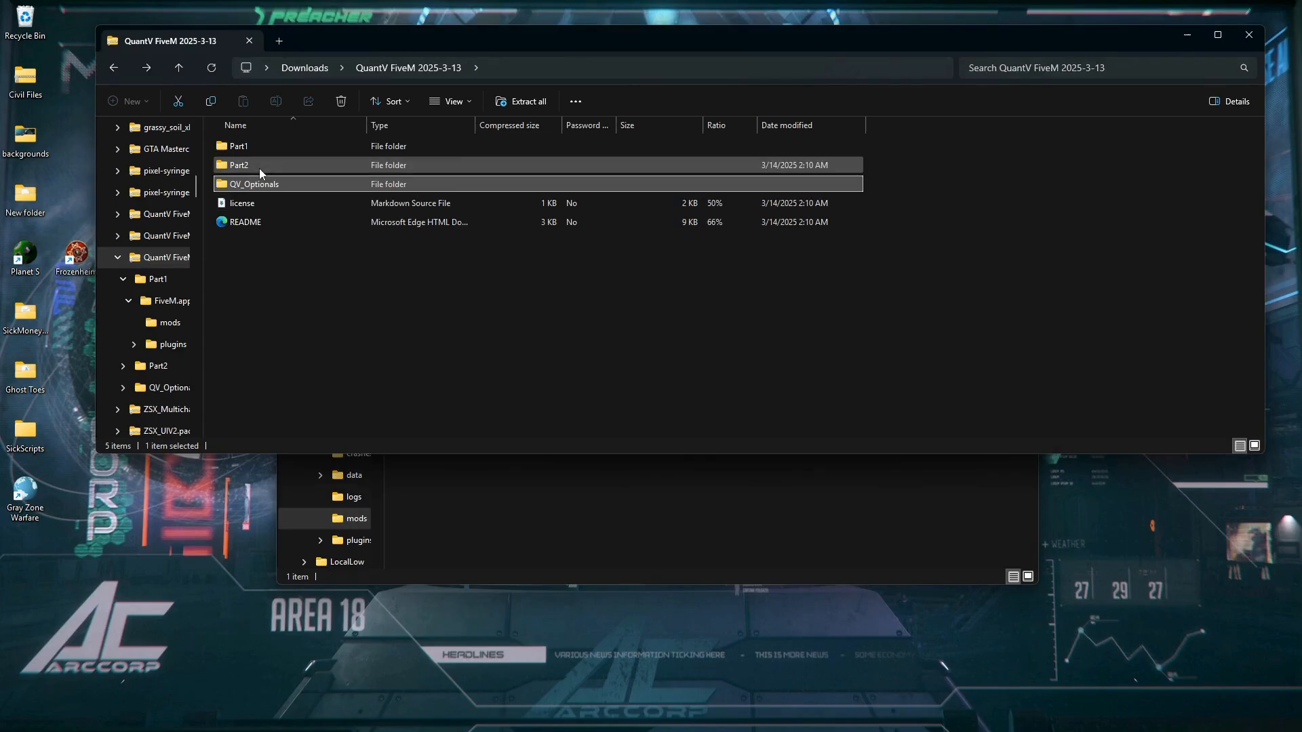
Step: Open QV_Optionals and its visual presets, and view FiveM's mods and plugins folders
double_click(252, 184)
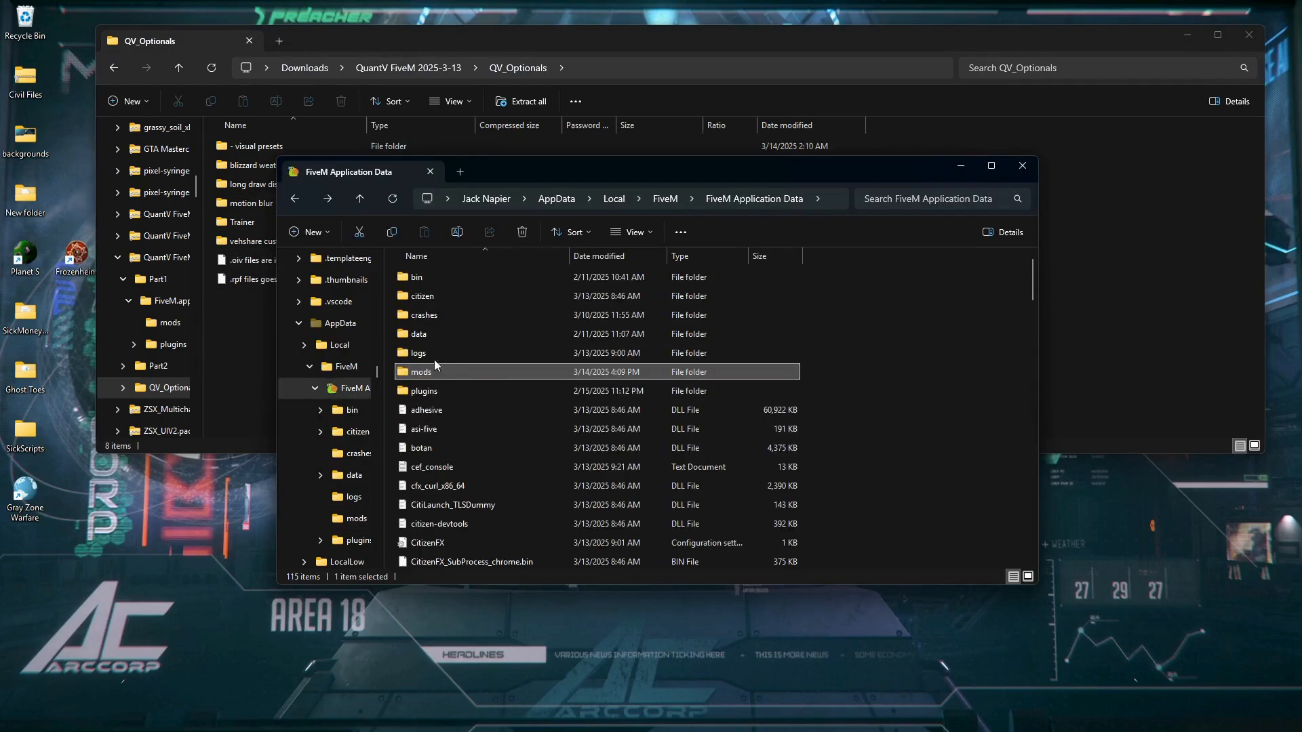
double_click(422, 371)
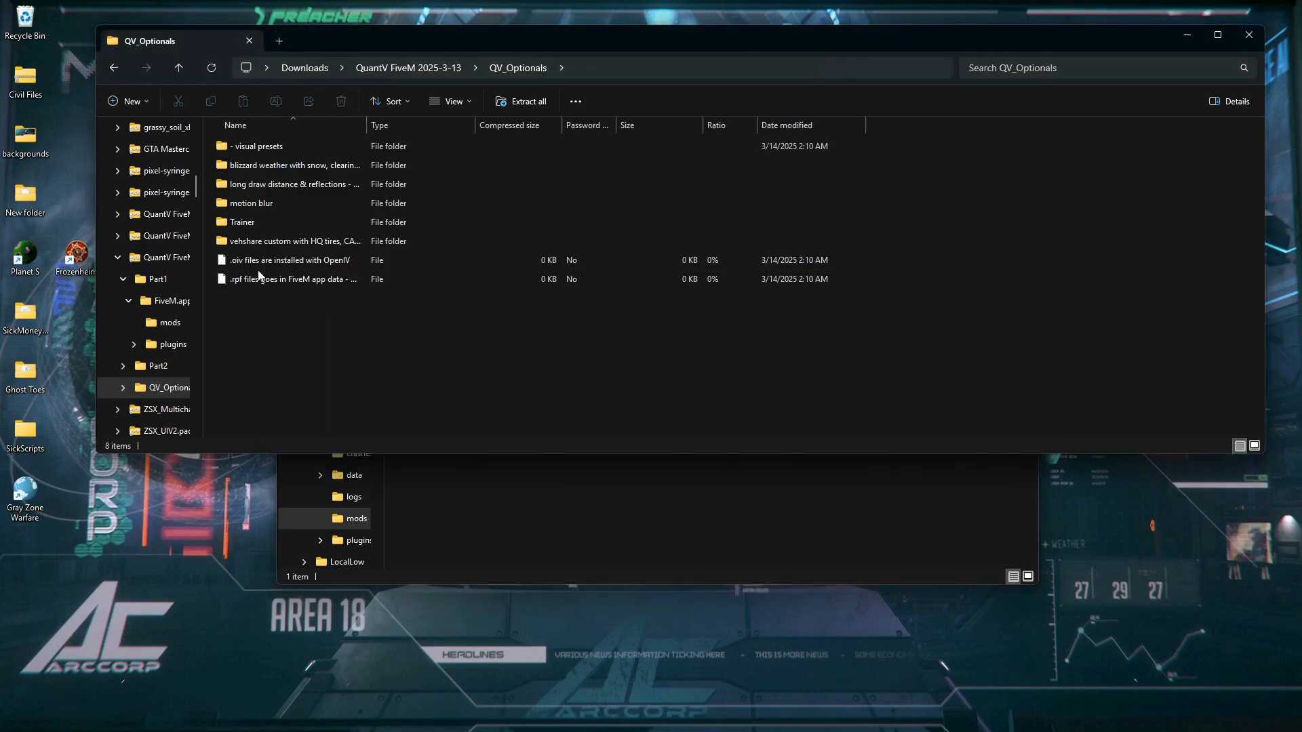
double_click(256, 146)
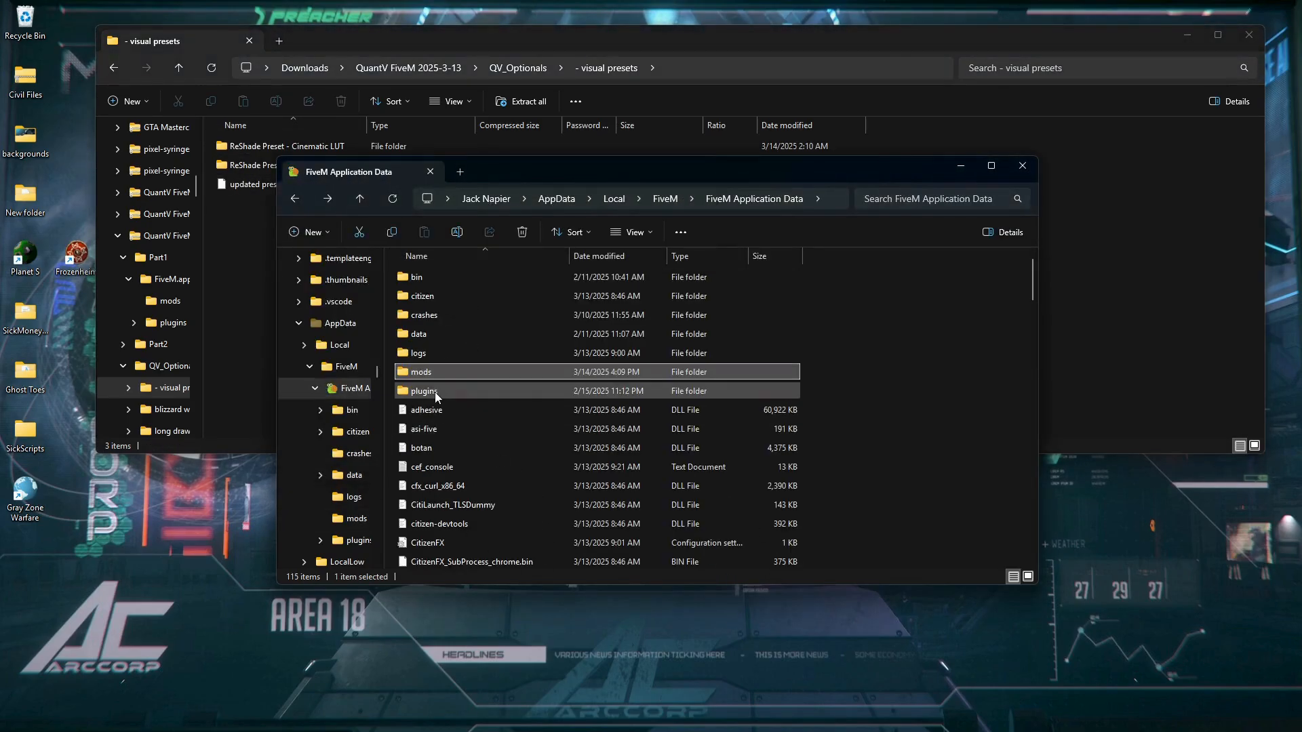
double_click(424, 390)
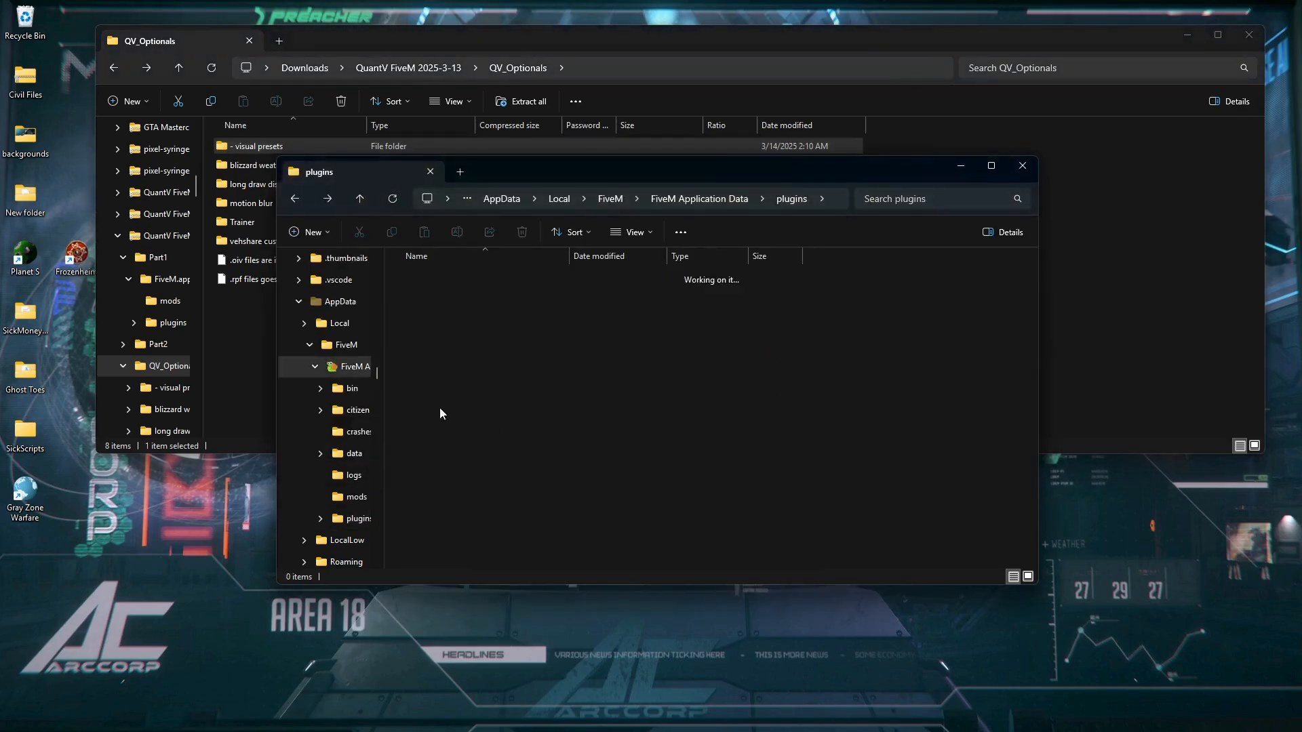
Step: Look through the blizzard weather mods, long draw distance and vehshare custom optional folders
left_click(356, 497)
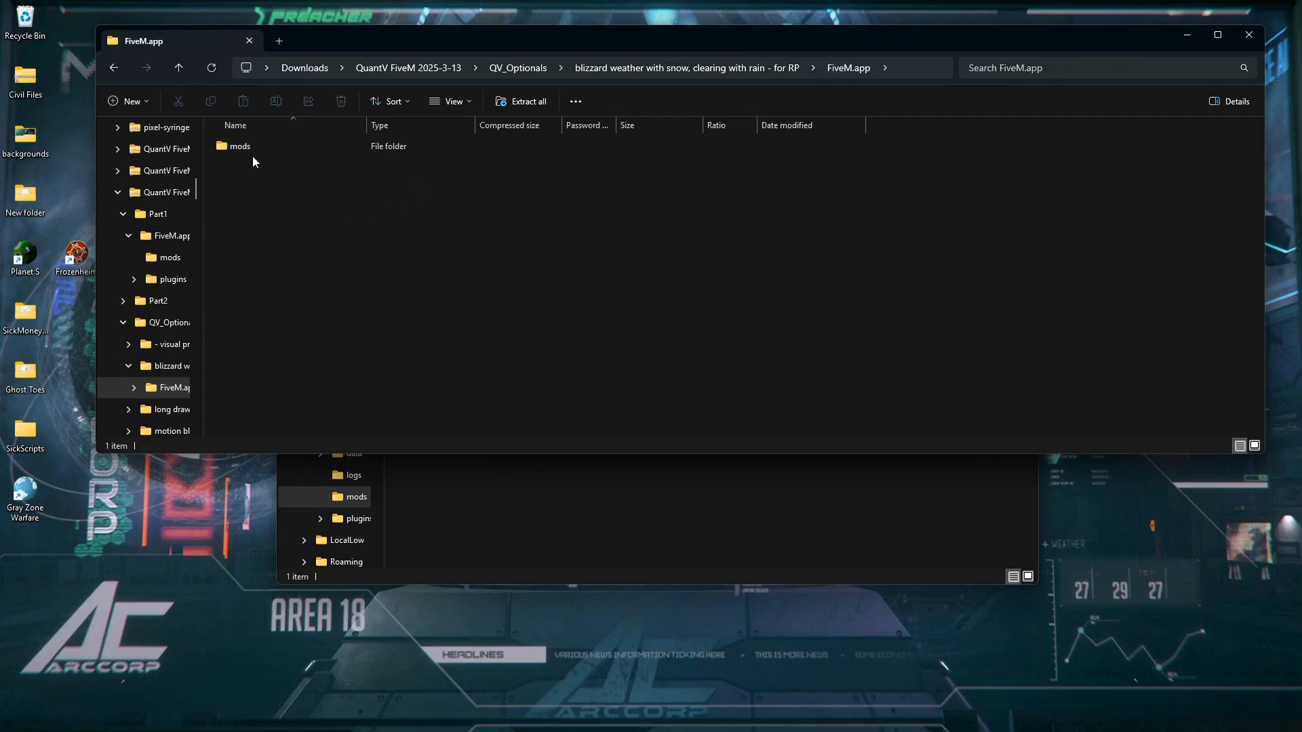
left_click(239, 147)
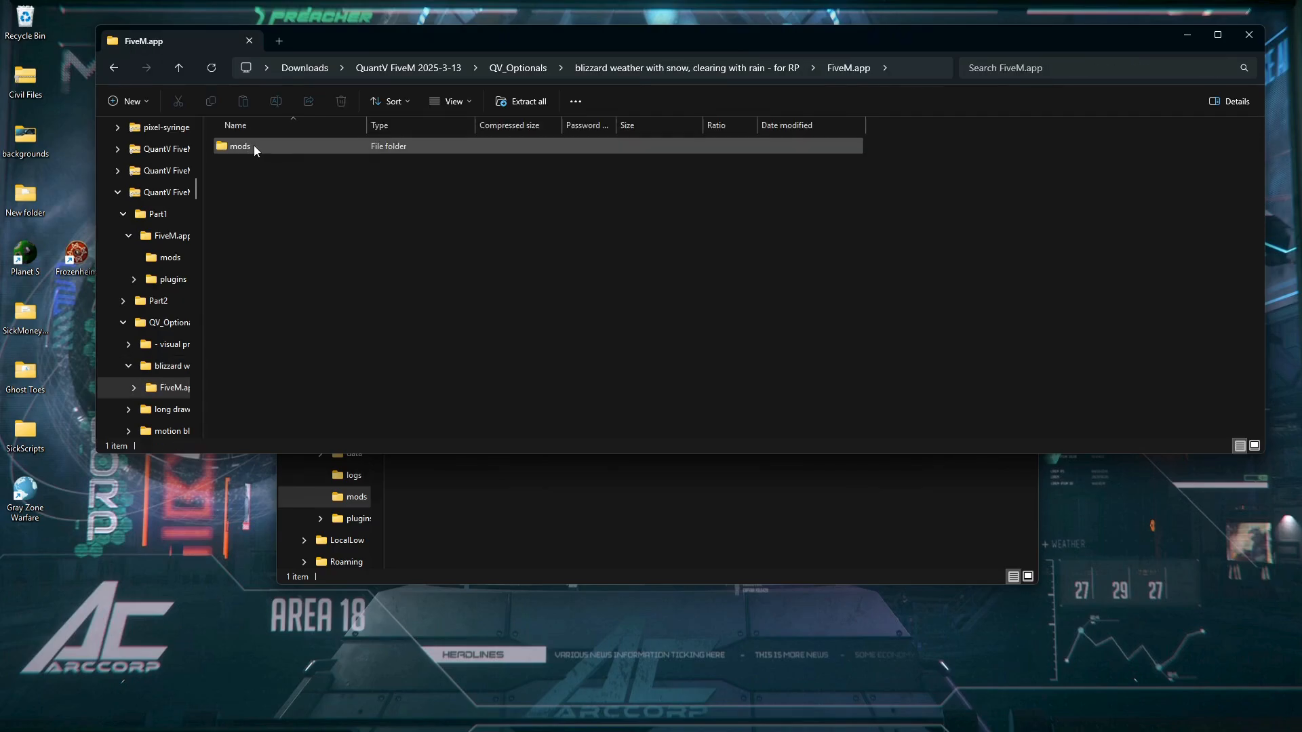
double_click(240, 146)
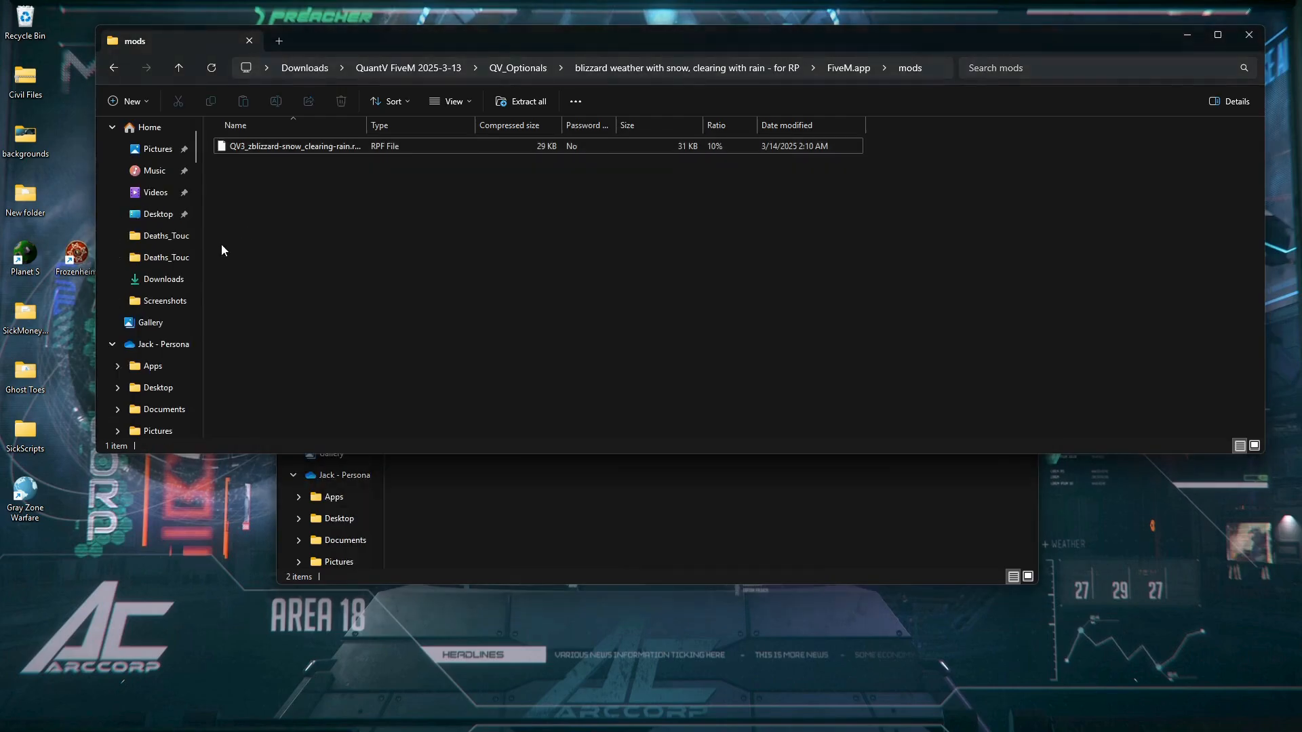
left_click(517, 68)
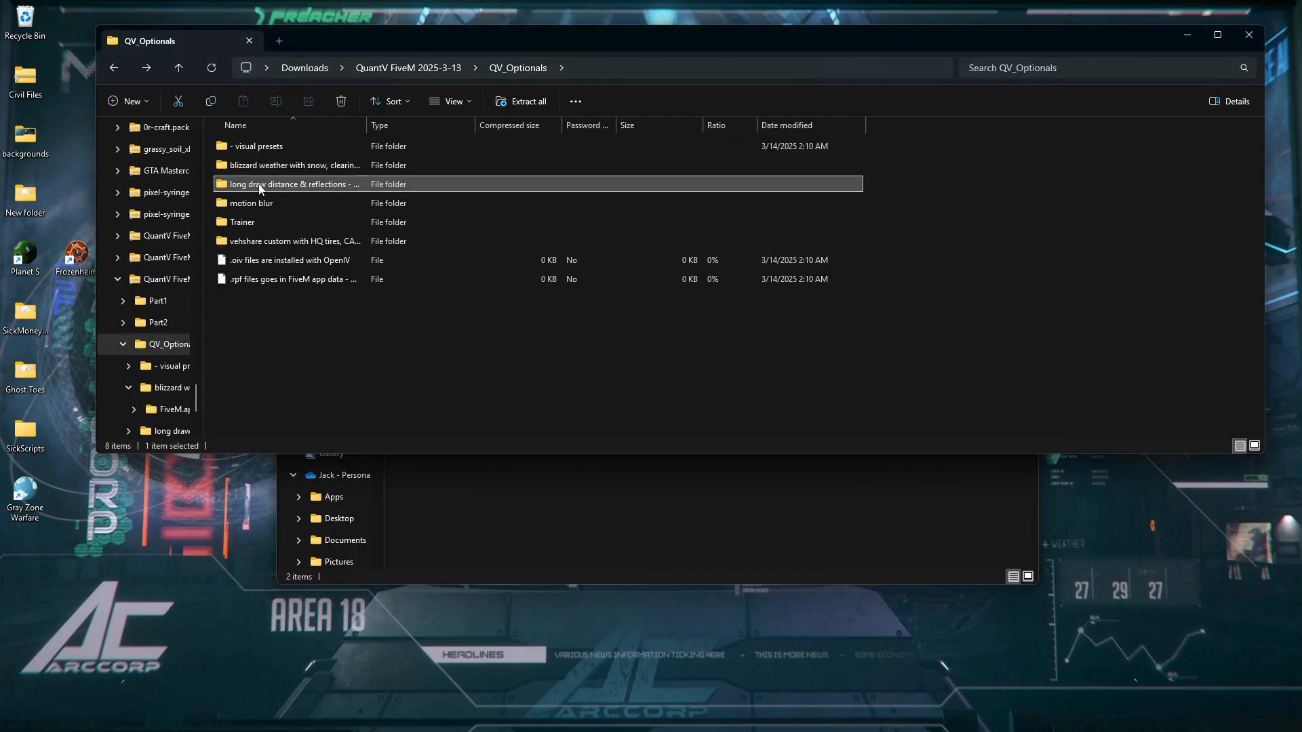
double_click(250, 203)
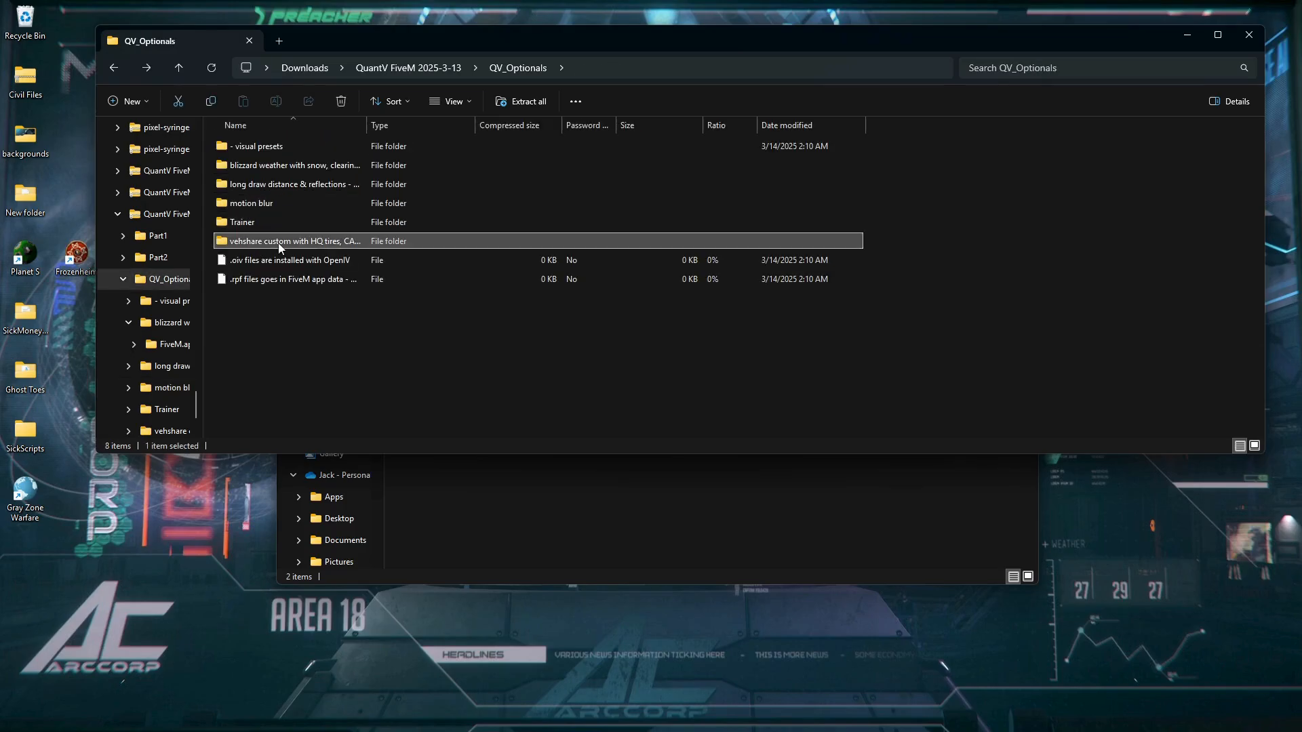
double_click(290, 240)
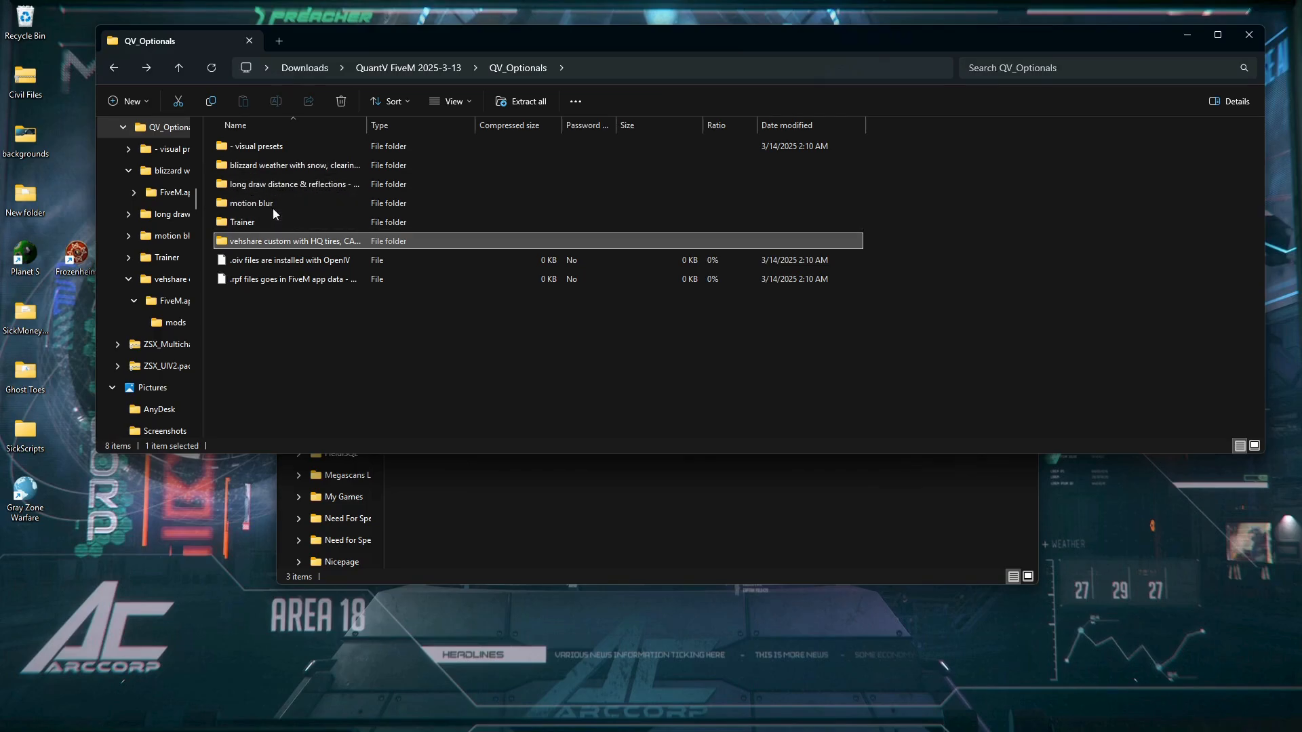
Step: Return to the QuantV FiveM 2025-3-13 folder and close both File Explorer windows
left_click(177, 67)
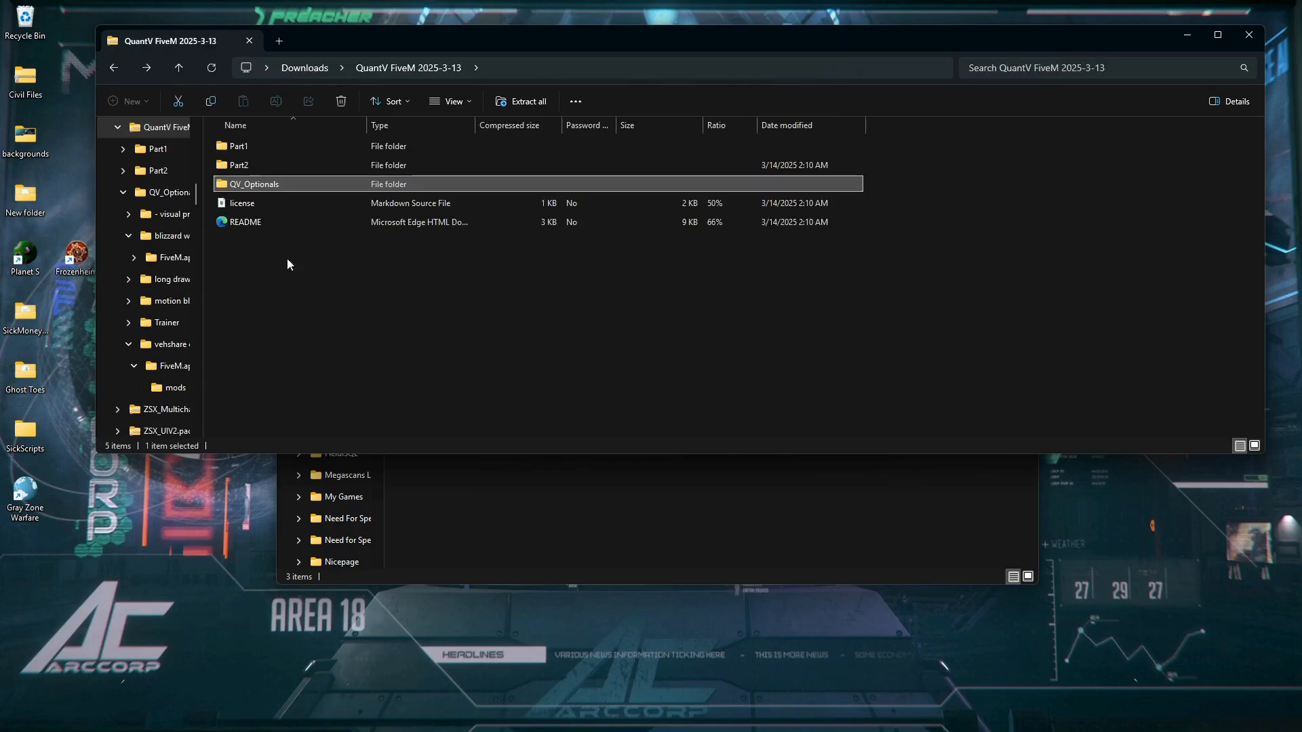
left_click(1248, 35)
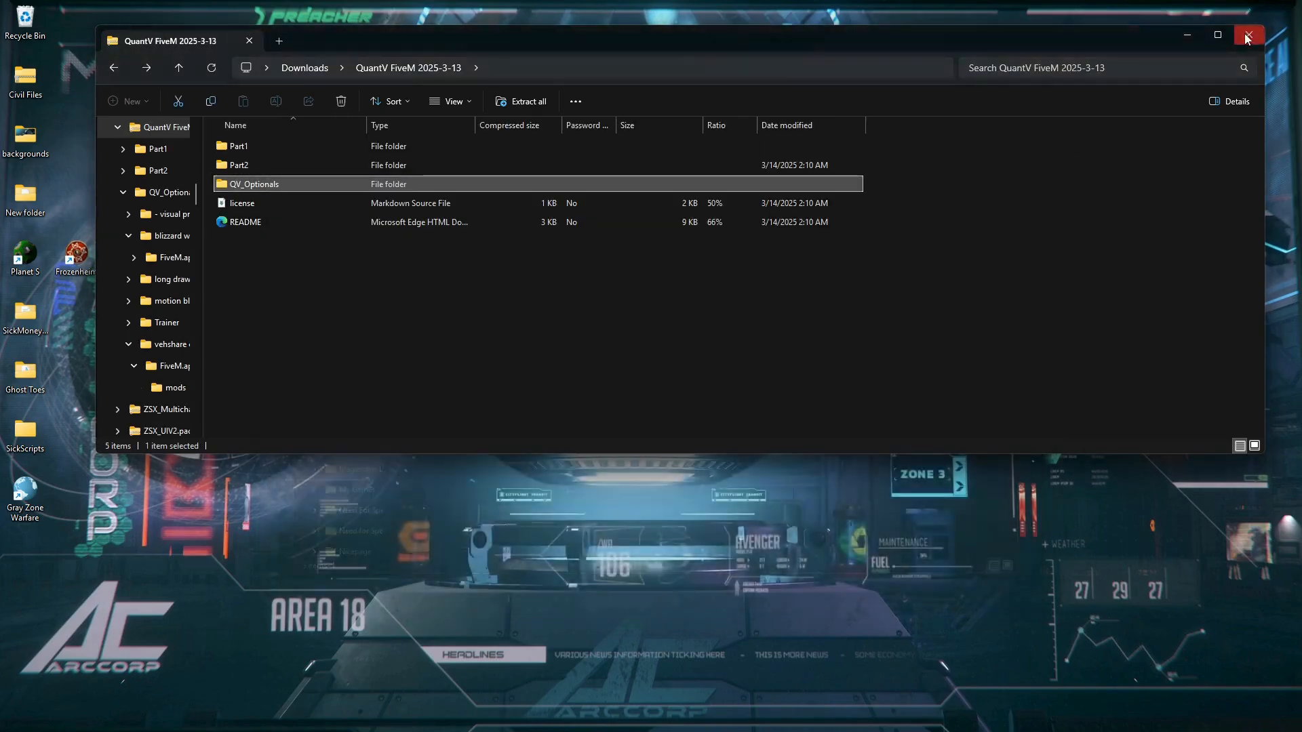
left_click(1247, 36)
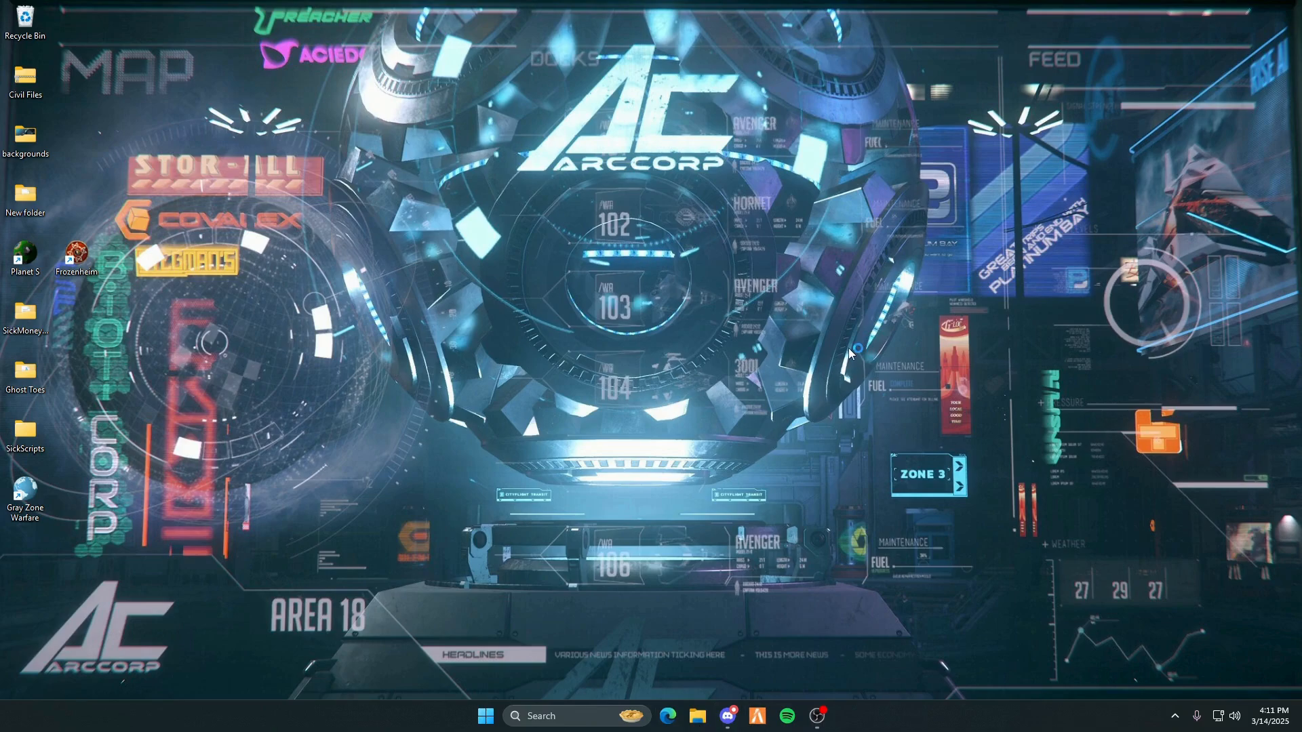
Step: Launch FiveM from the taskbar and dismiss the Link your account prompt
left_click(755, 716)
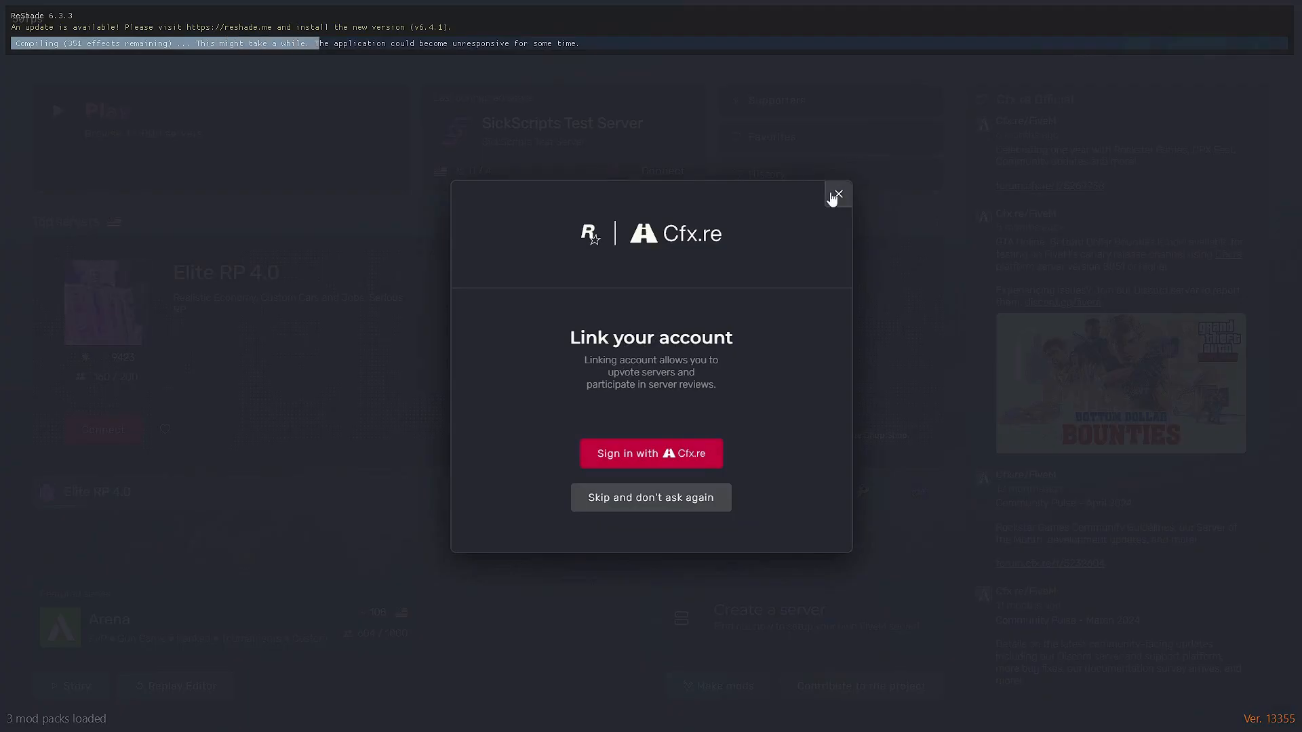
left_click(838, 195)
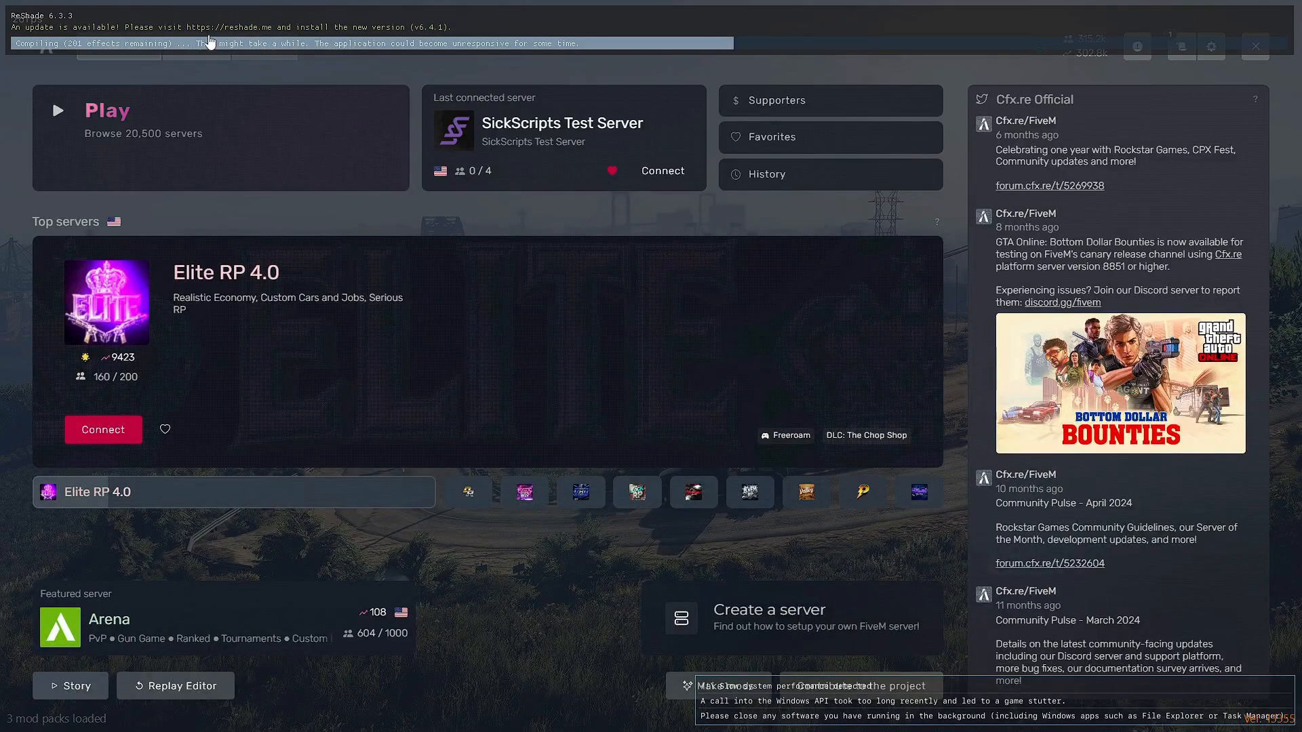